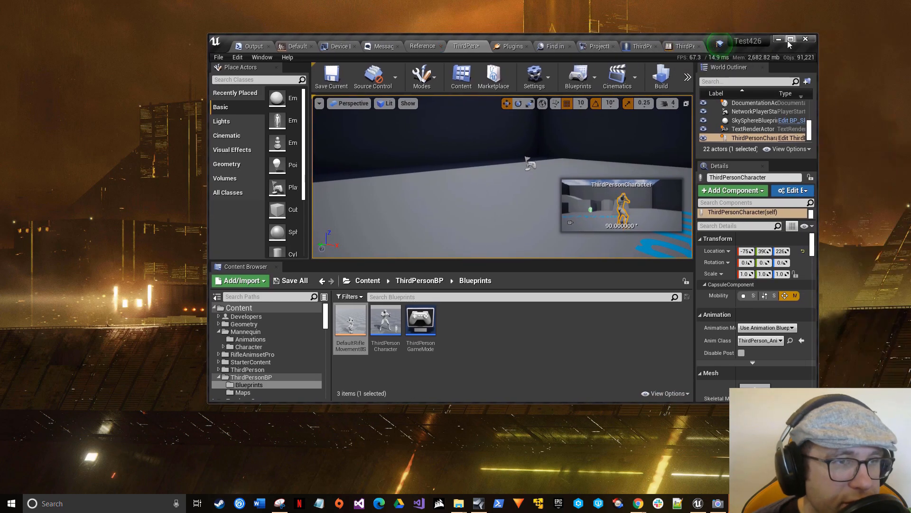
Step: Maximize the Unreal Engine 4 editor window to fill the screen
left_click(792, 39)
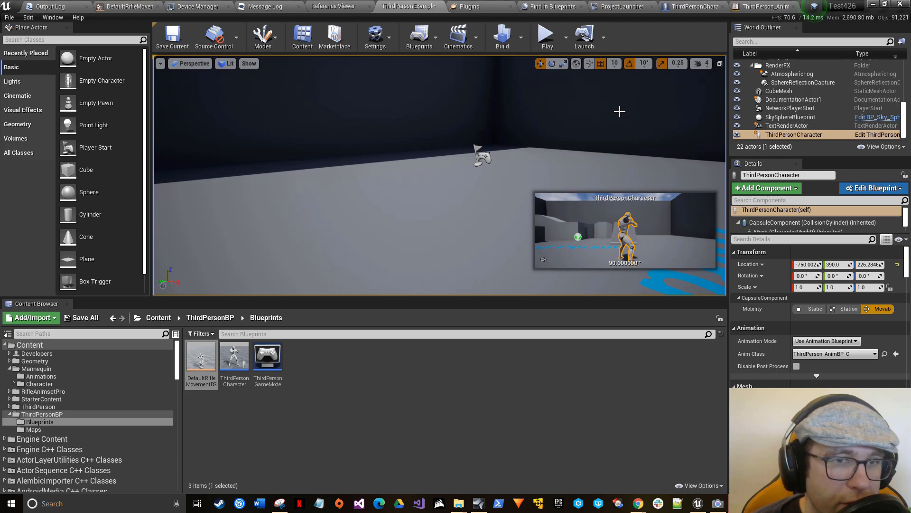
mouse_move(771, 5)
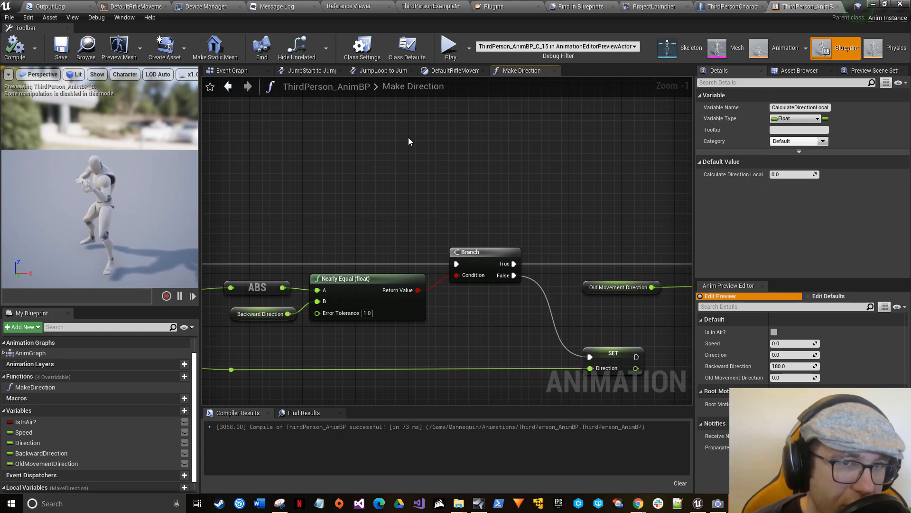
Step: Switch to the ThirdPerson_AnimBP Event Graph and zoom out to see the whole graph
scroll("down", 3)
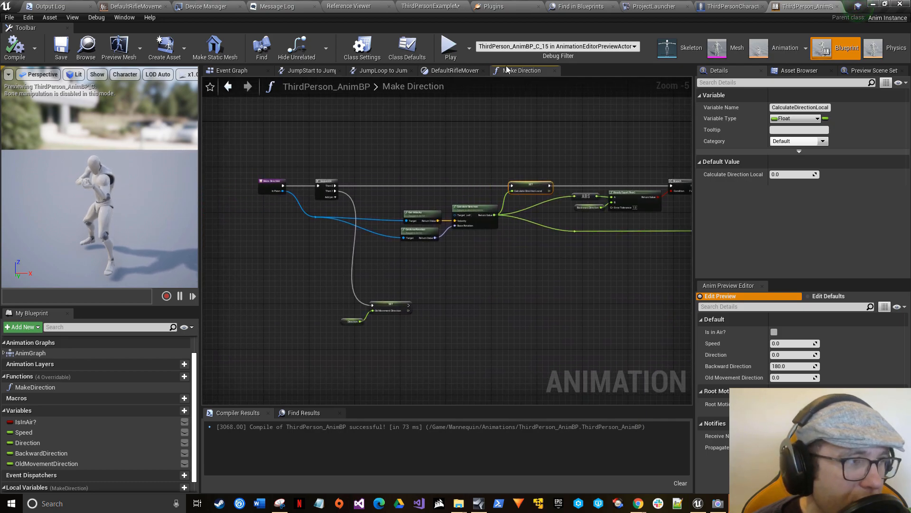
left_click(233, 70)
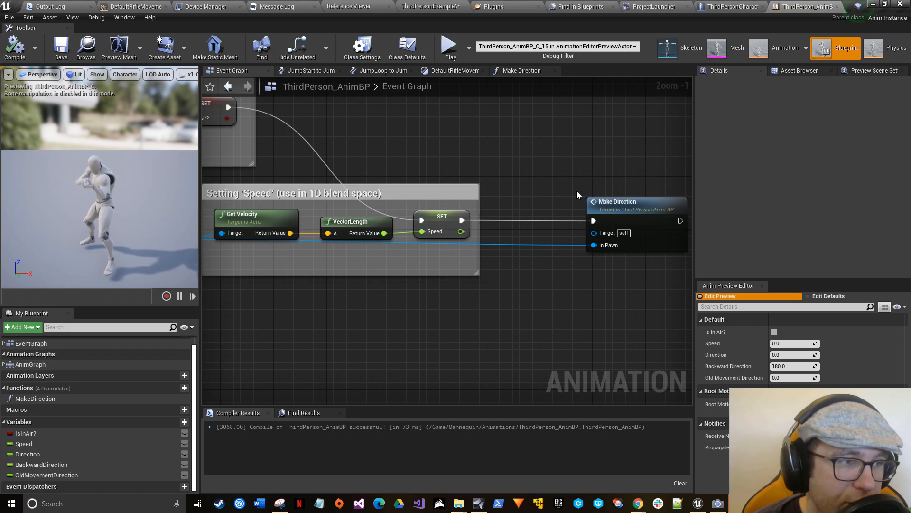
mouse_move(550, 190)
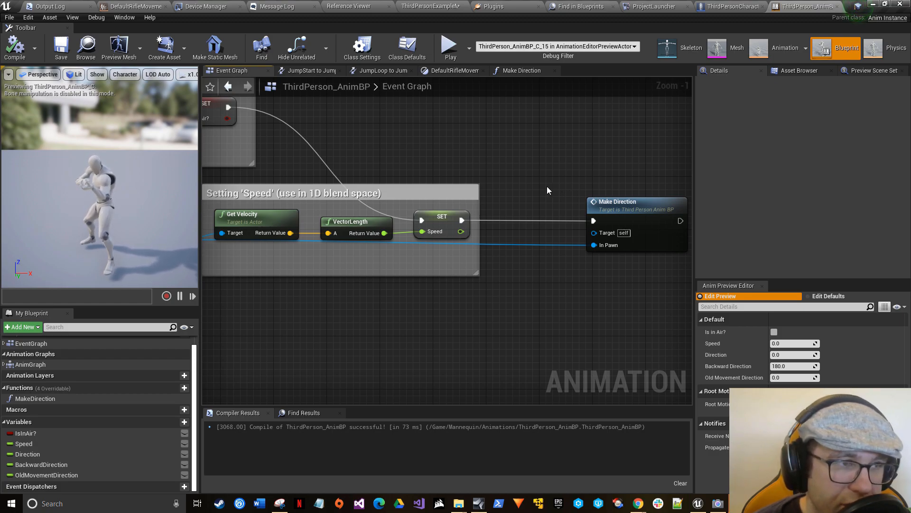
scroll("down", 3)
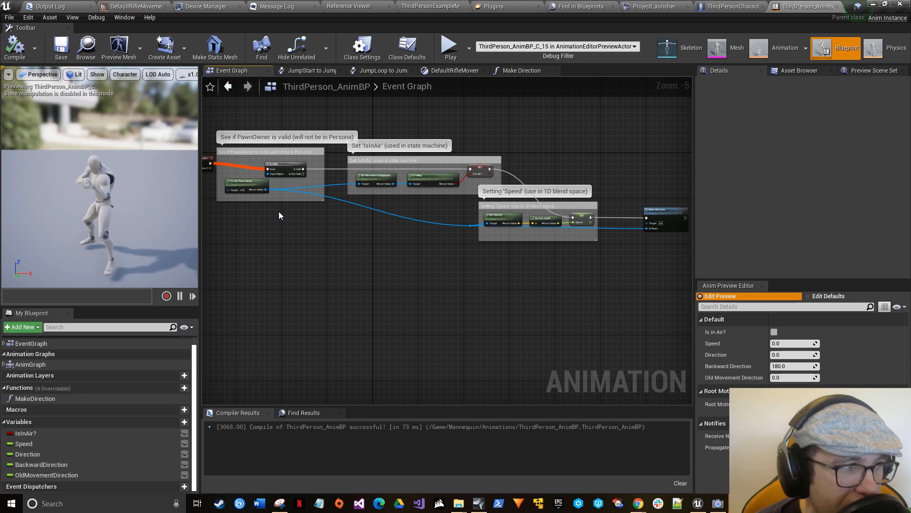
Step: Pan to the PawnOwner, IsInAir and Speed comment groups and place Speed beside IsInAir
left_click_drag(279, 216, 351, 250)
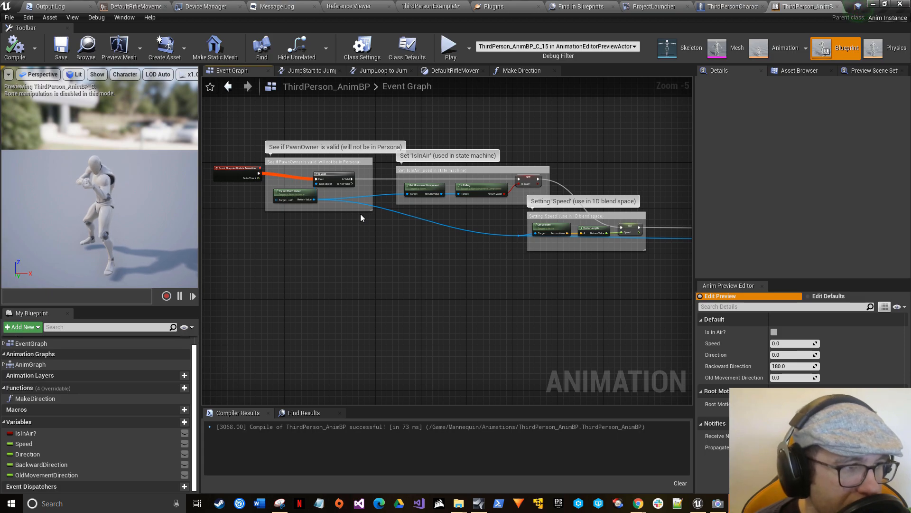
left_click(335, 162)
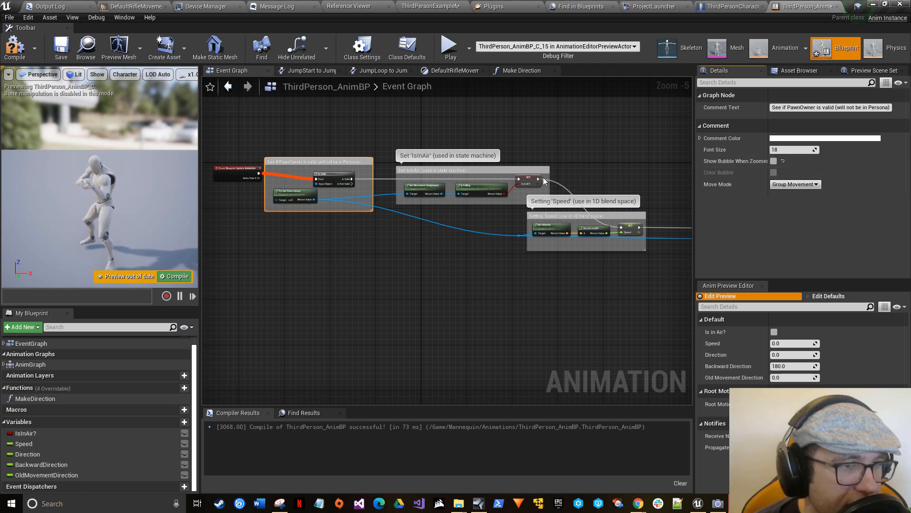
left_click(471, 170)
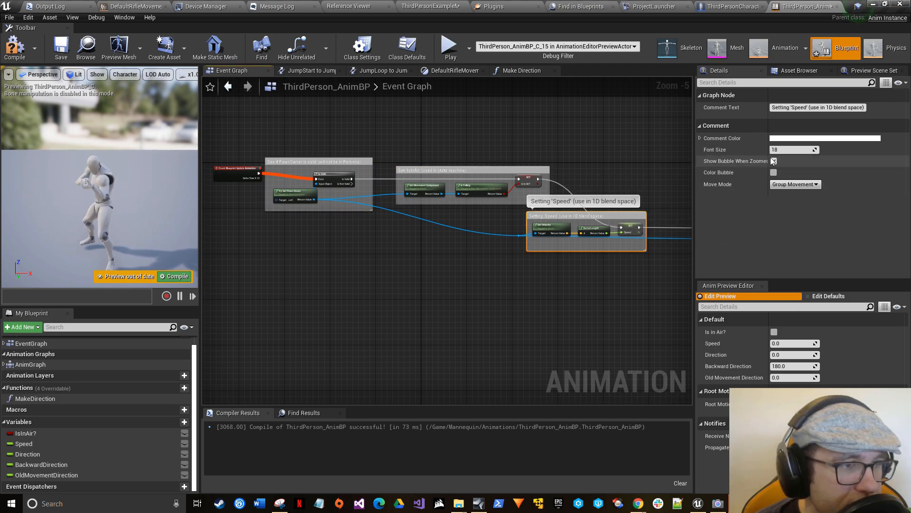
left_click(773, 161)
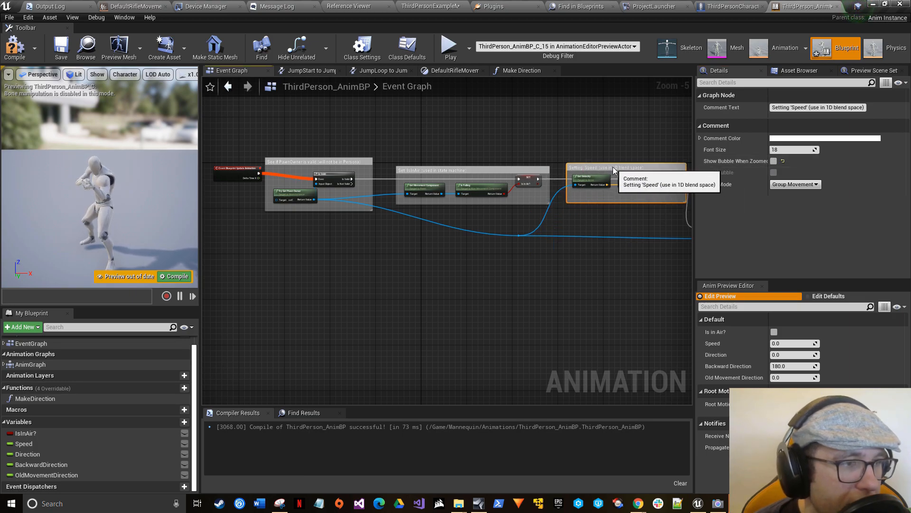
mouse_move(227, 181)
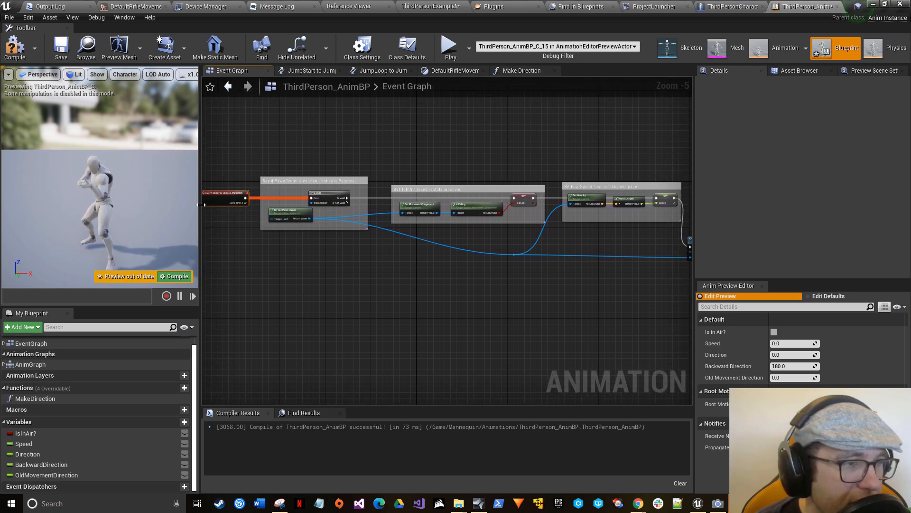
Step: Reposition the pawn wire's reroute point beneath the comment groups, then zoom out to view it
scroll("down", 3)
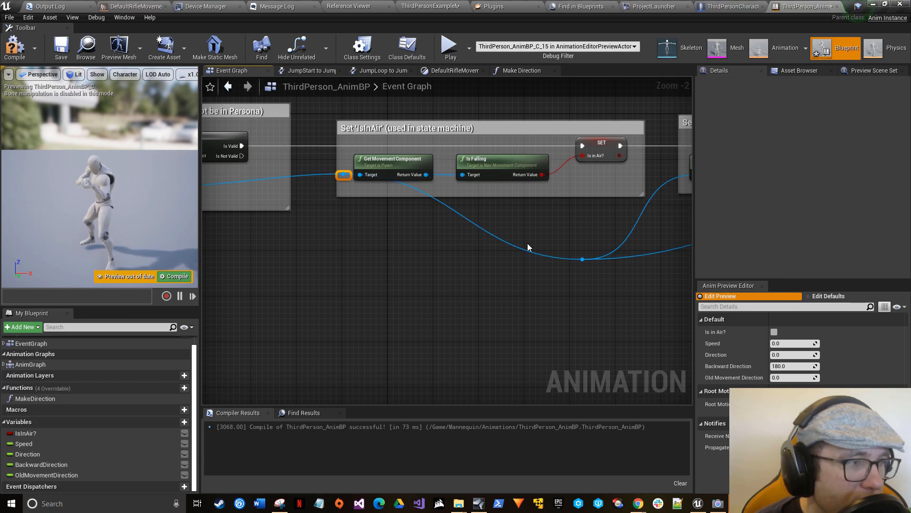
left_click_drag(342, 175, 338, 221)
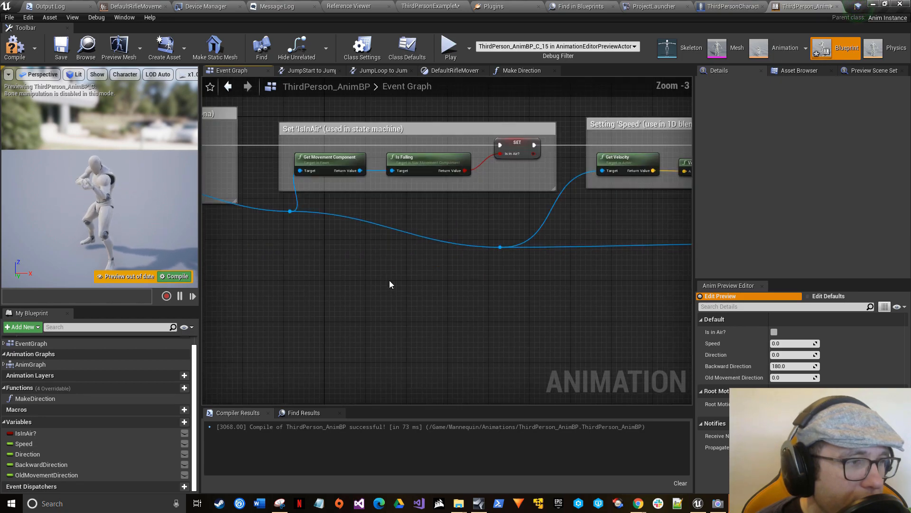
scroll("down", 3)
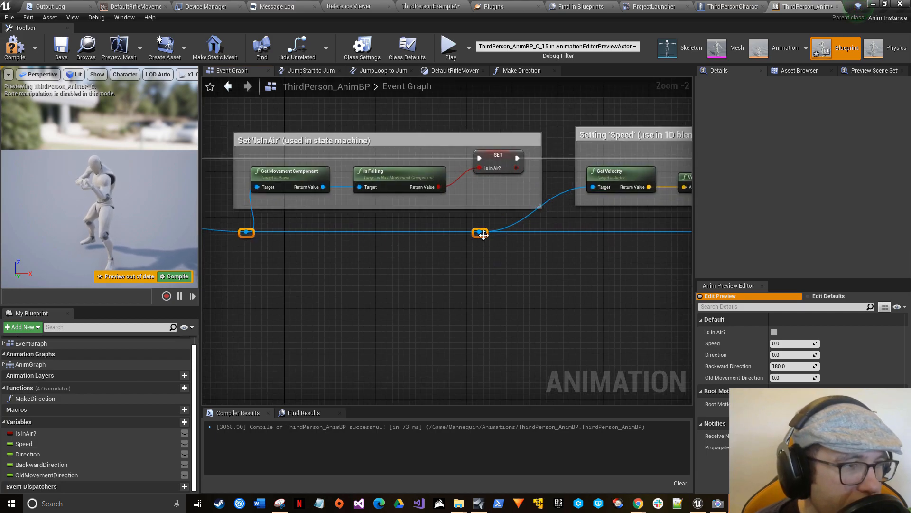
scroll("down", 3)
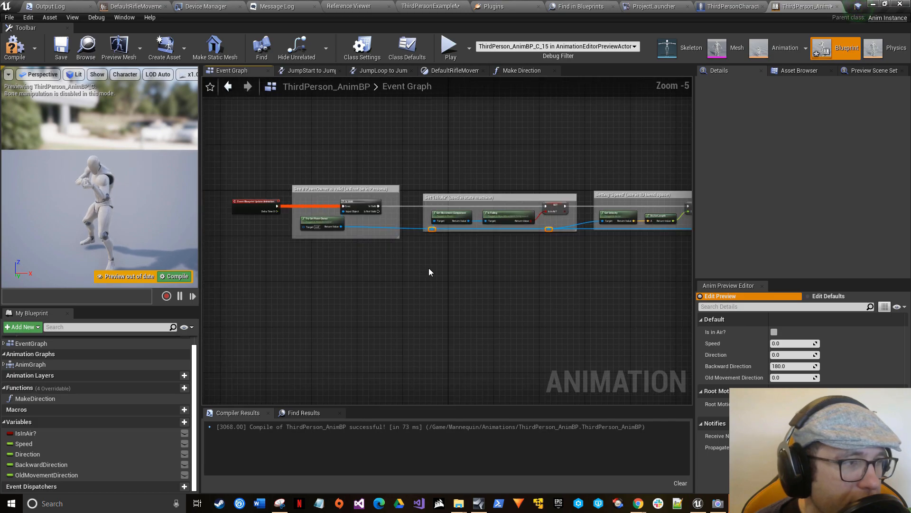
left_click_drag(430, 271, 274, 243)
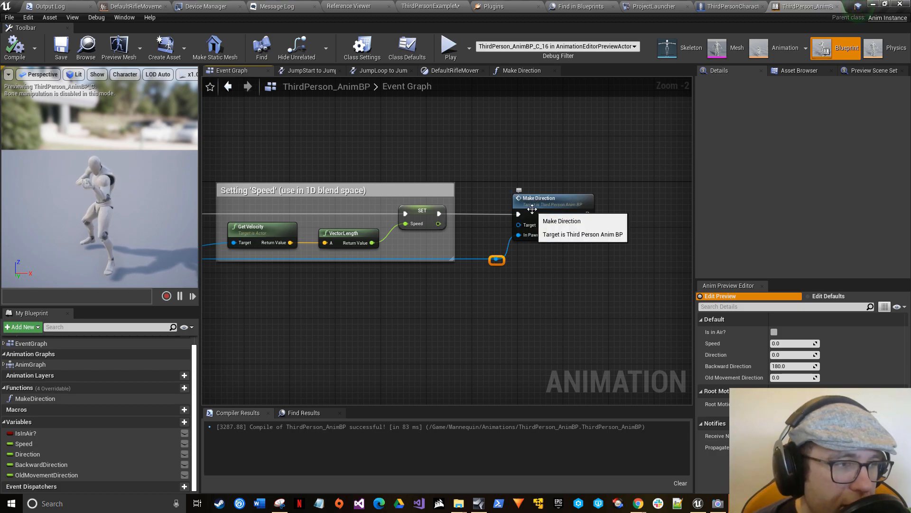
mouse_move(528, 255)
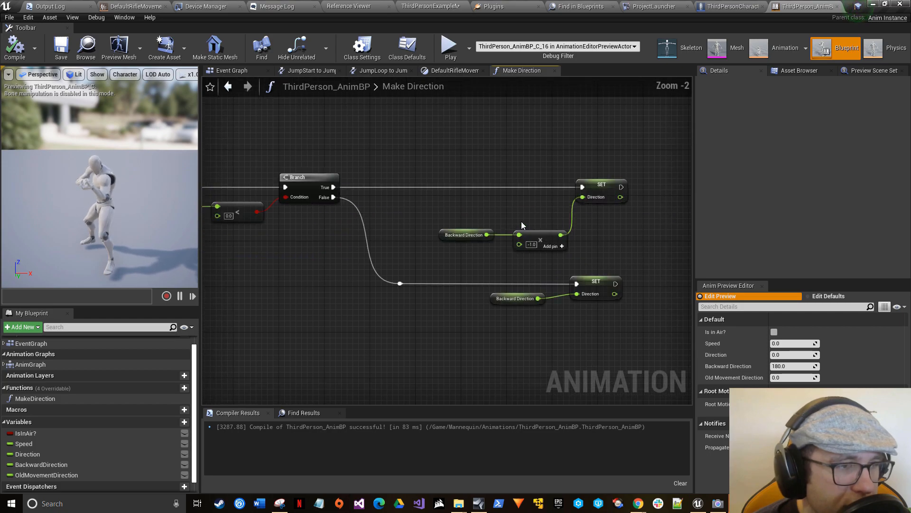
Step: Wire the SET Calculate Direction Local output into the ABS input, replacing the old link
scroll("down", 3)
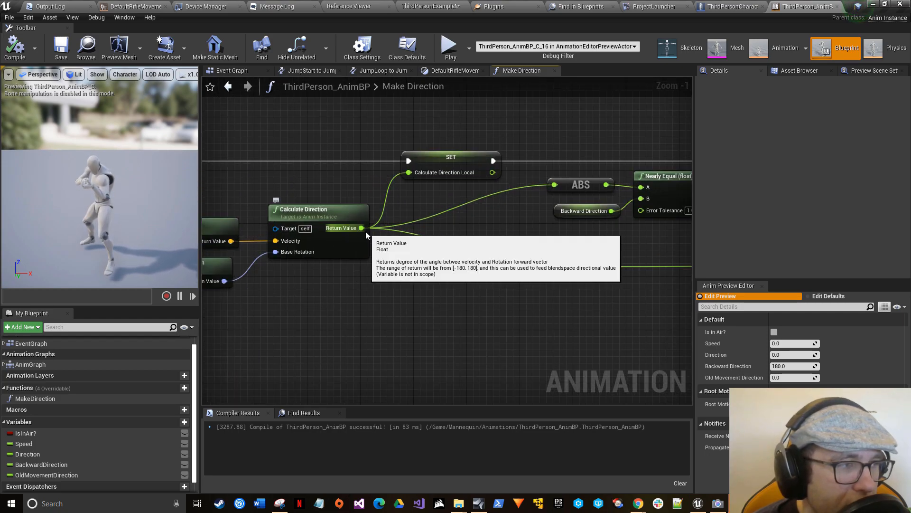
mouse_move(356, 236)
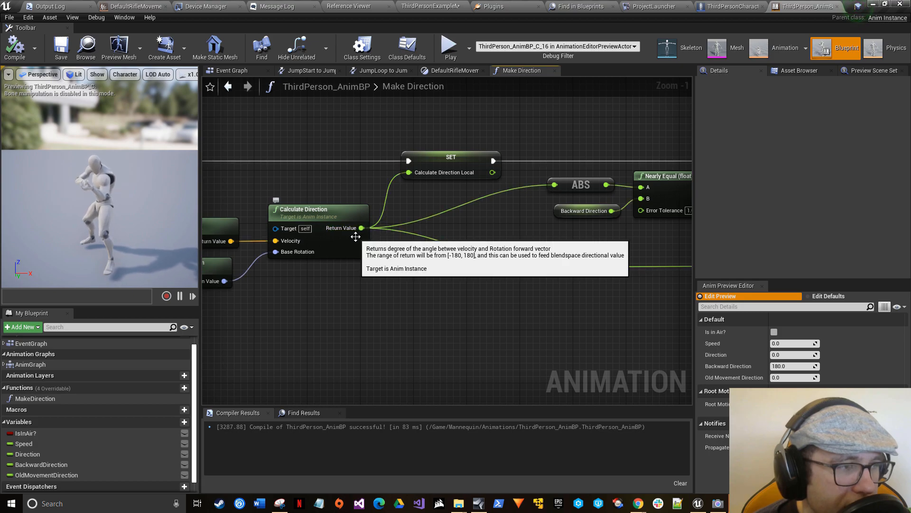
mouse_move(377, 242)
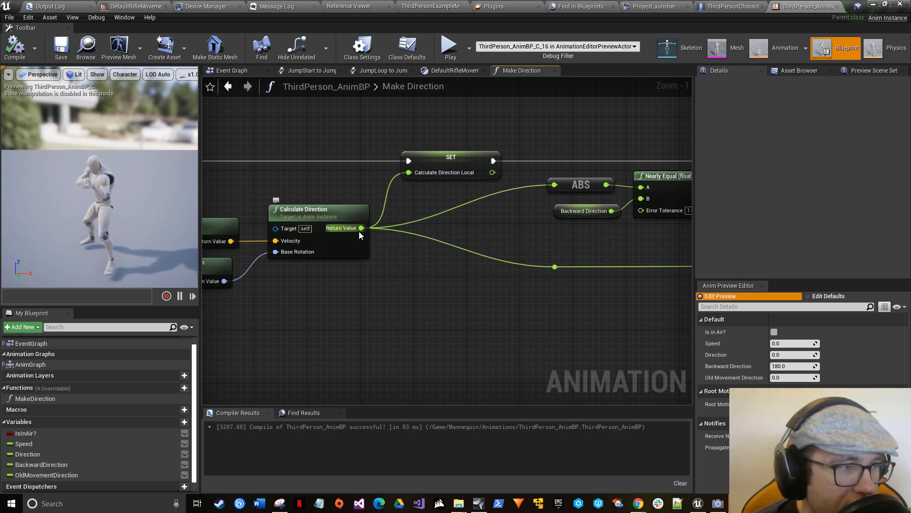
mouse_move(352, 234)
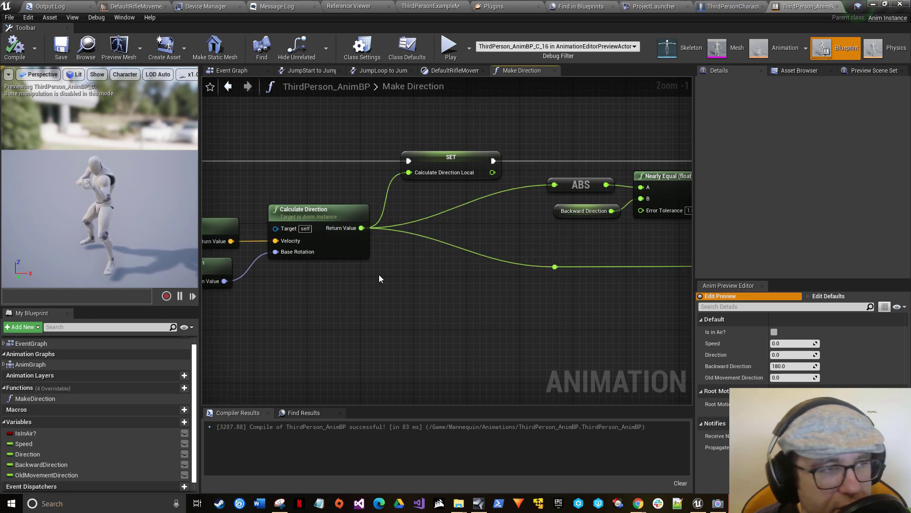
mouse_move(448, 180)
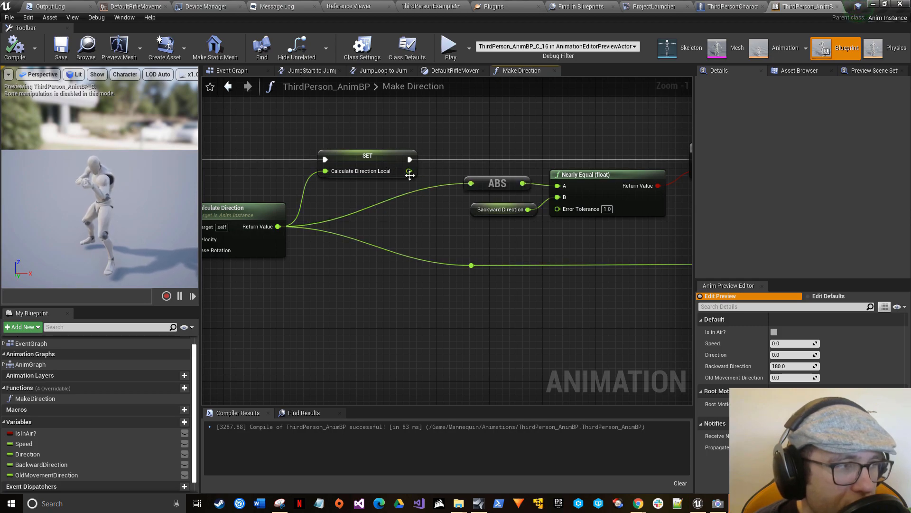
left_click_drag(410, 170, 471, 184)
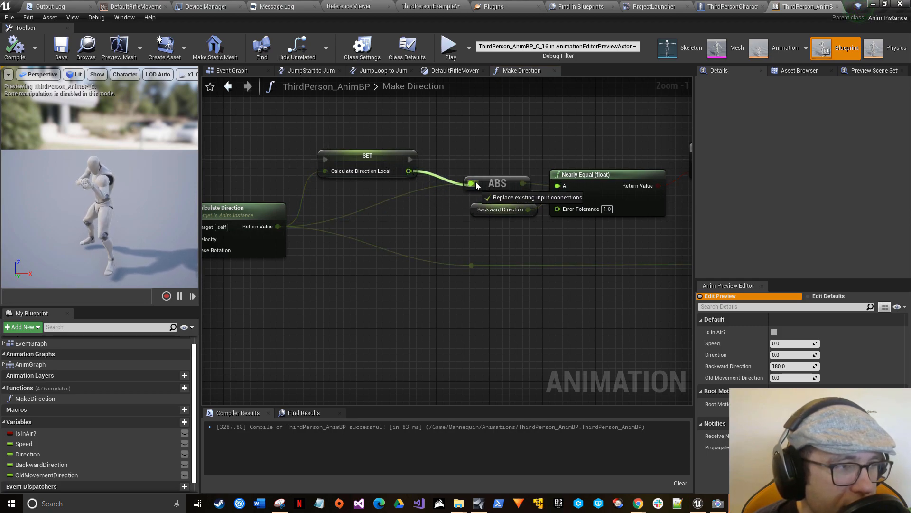
scroll("down", 3)
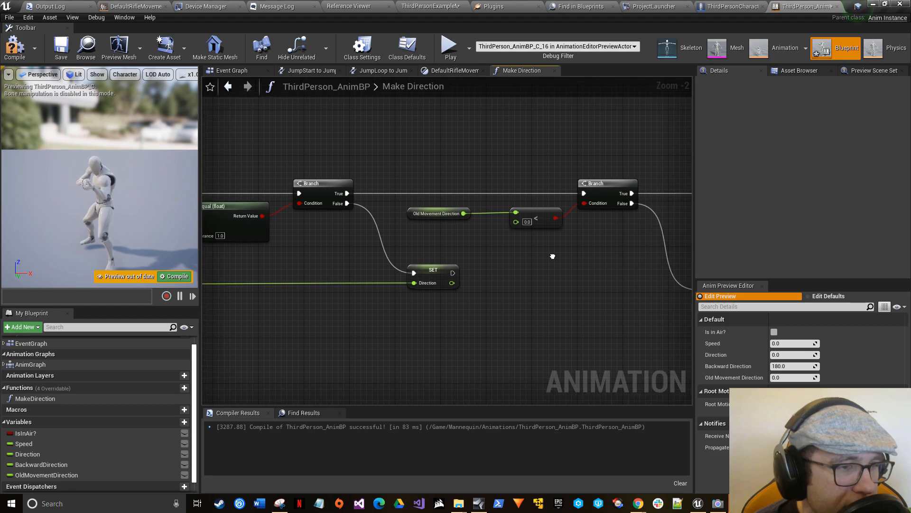
Step: Drag off the less-than result and add a Select node found by searching 'sele'
scroll("down", 3)
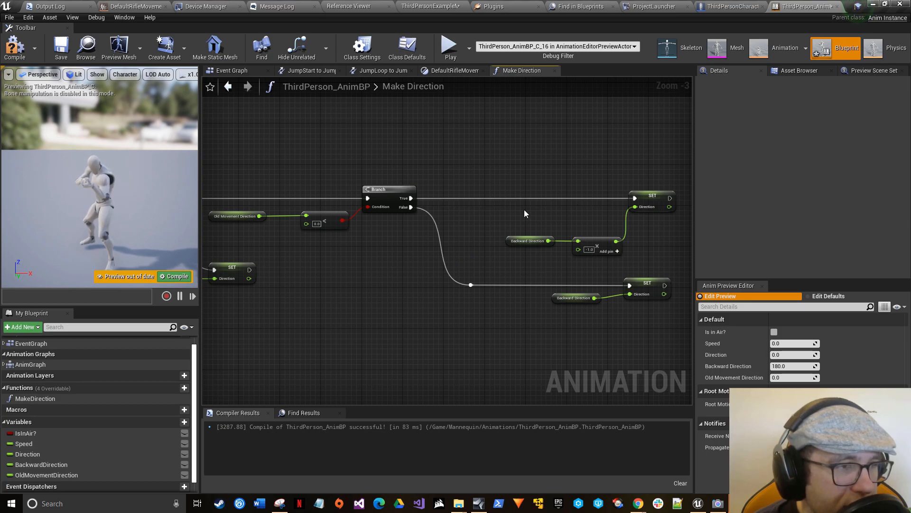
mouse_move(405, 202)
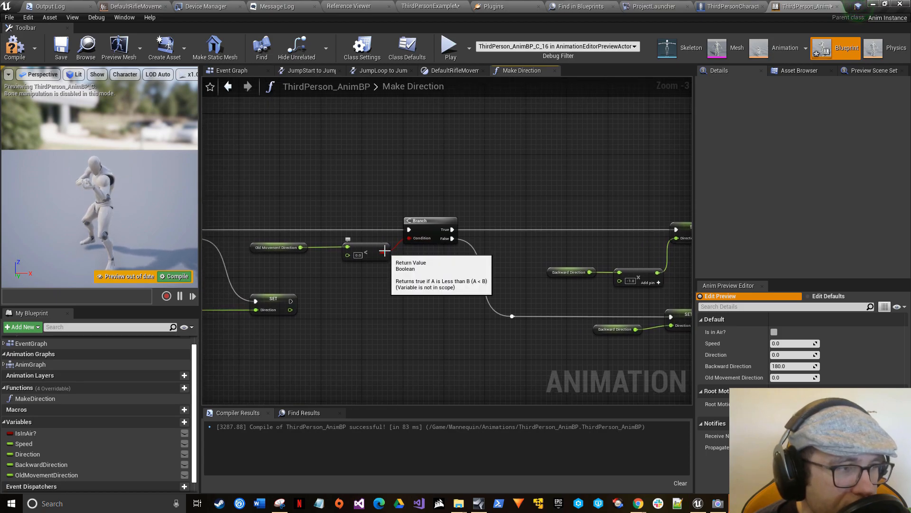
left_click_drag(384, 251, 401, 296)
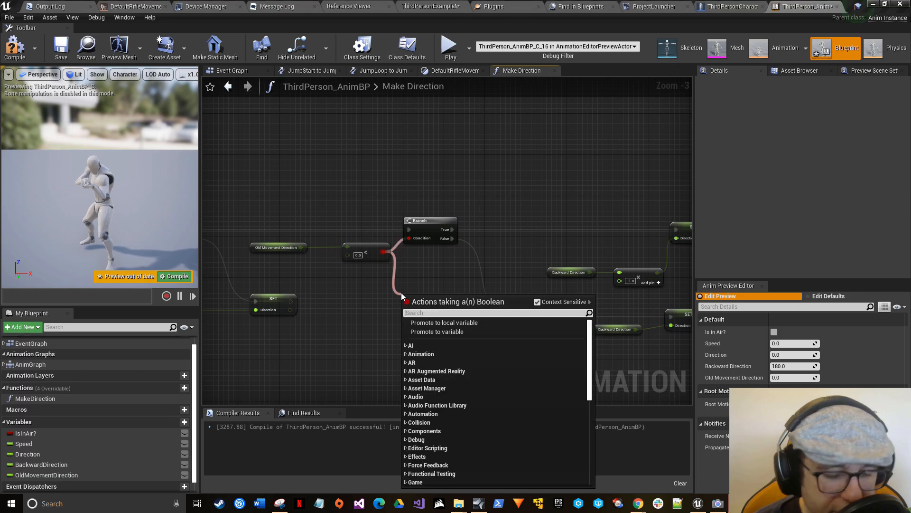
type("sele")
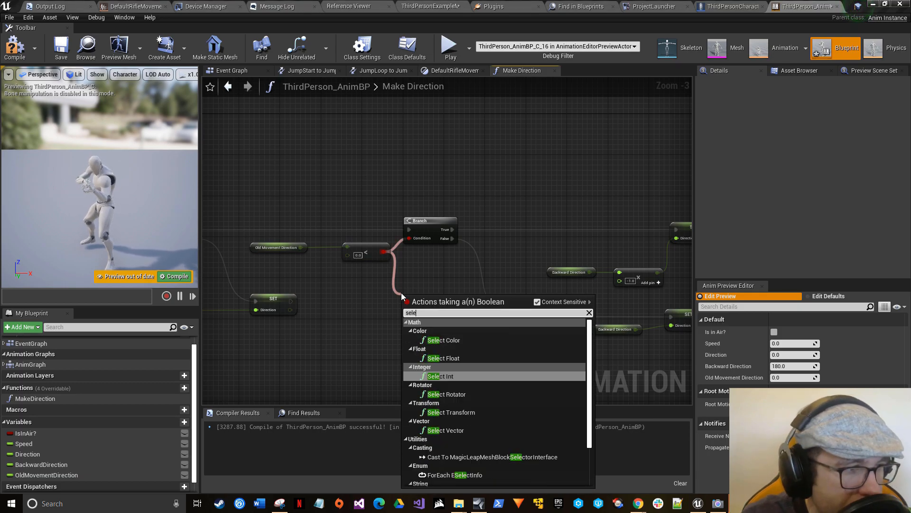
scroll("down", 3)
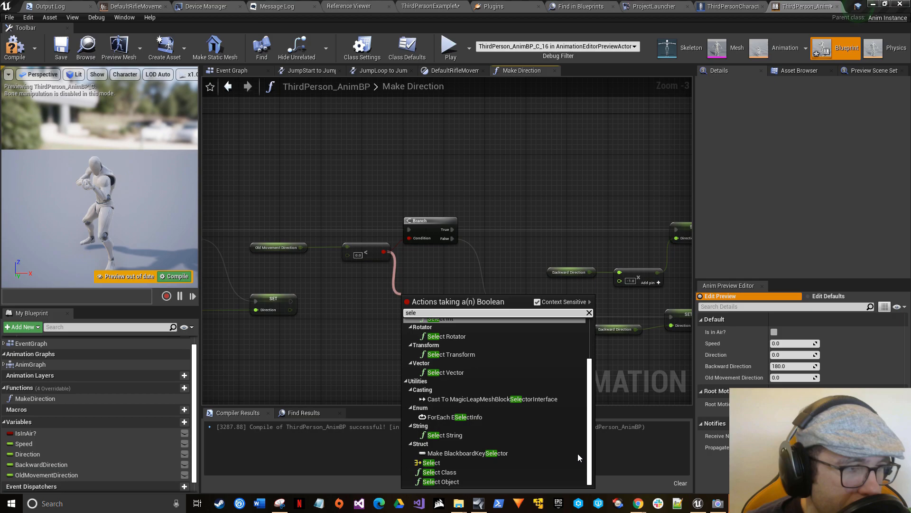
mouse_move(432, 462)
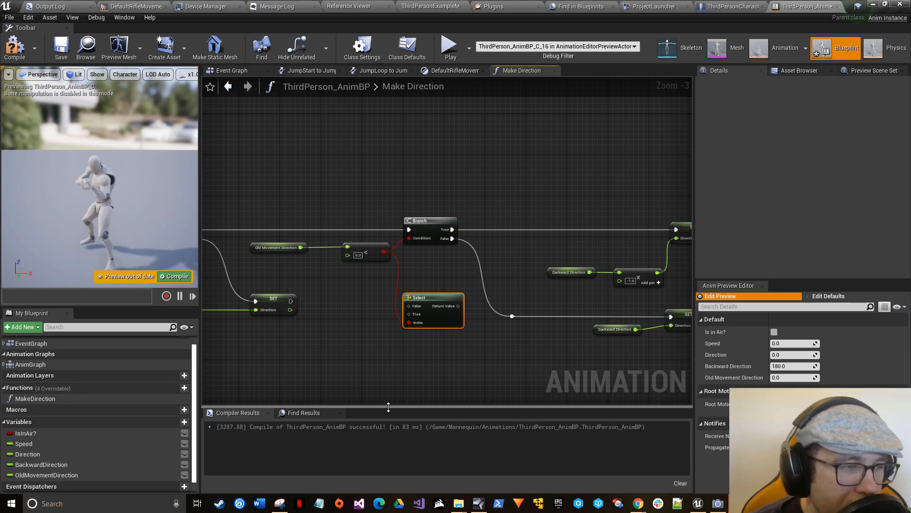
mouse_move(453, 319)
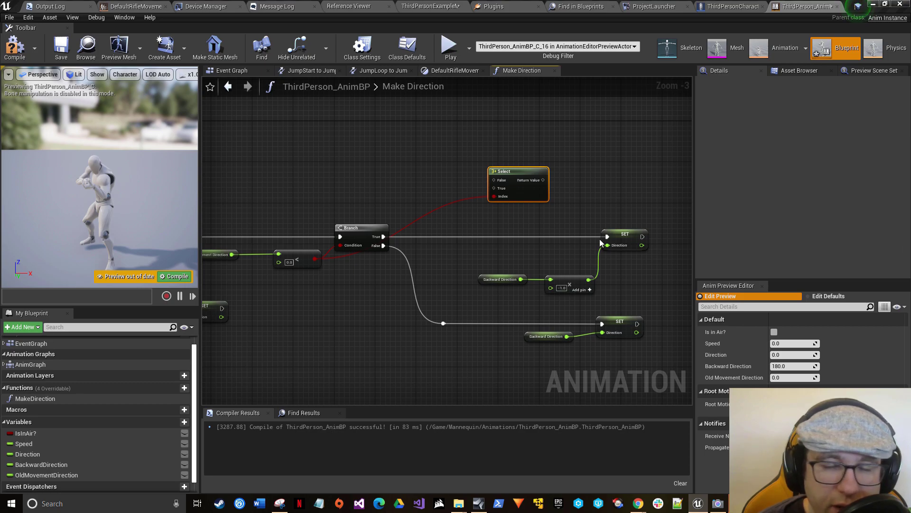
mouse_move(613, 242)
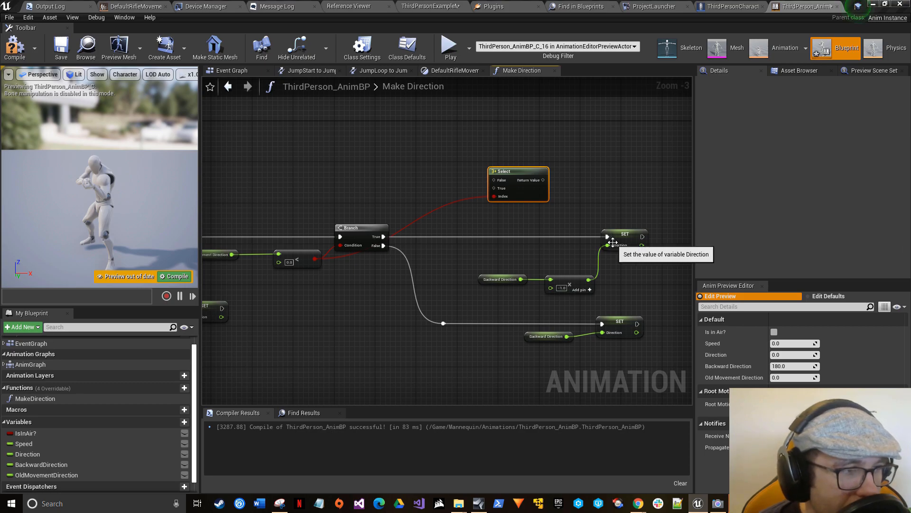
left_click(625, 233)
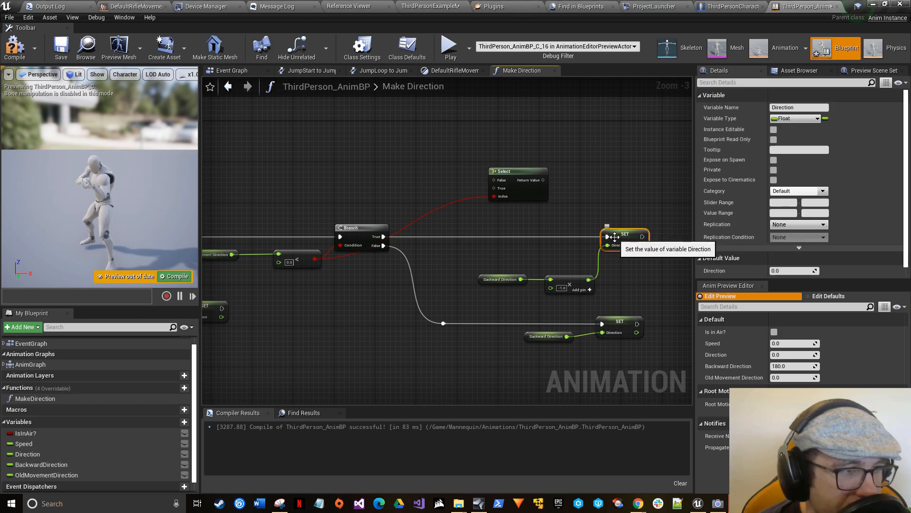
mouse_move(624, 177)
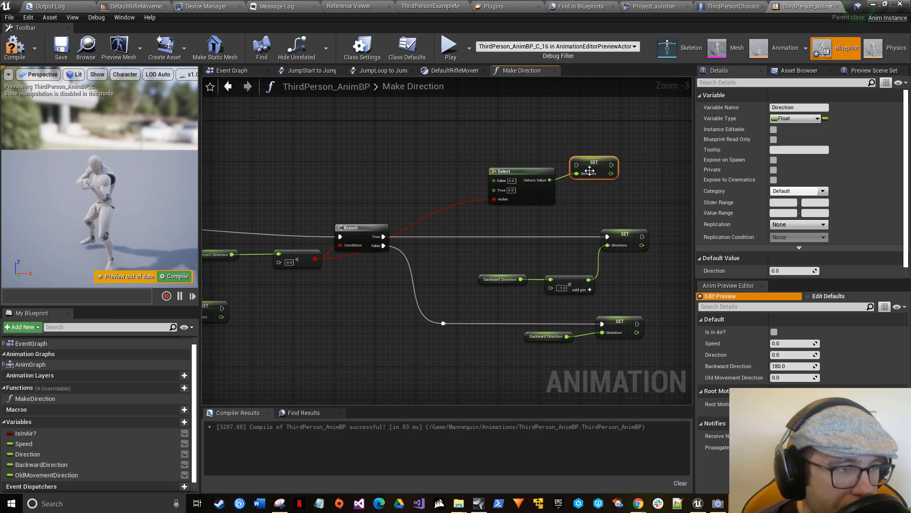
mouse_move(527, 276)
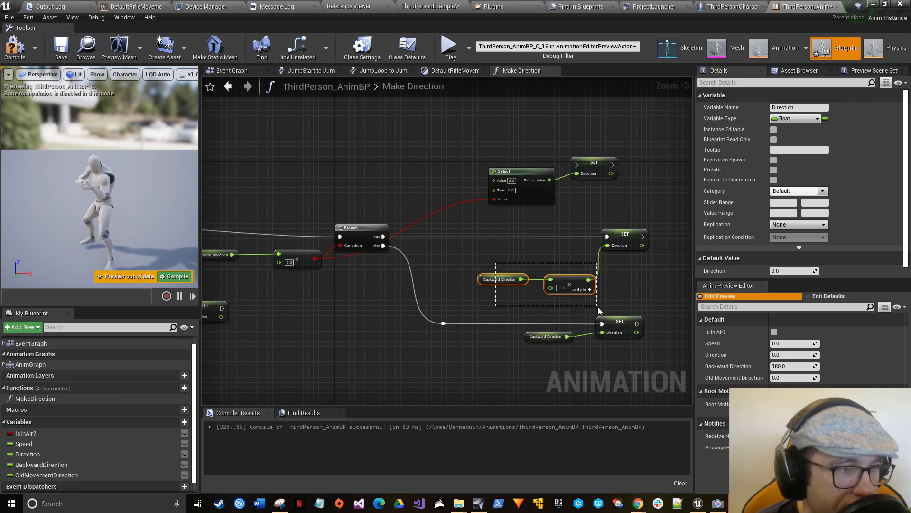
Step: Paste Backward Direction, multiply and SET copies, wiring Backward Direction to Select False
left_click(379, 157)
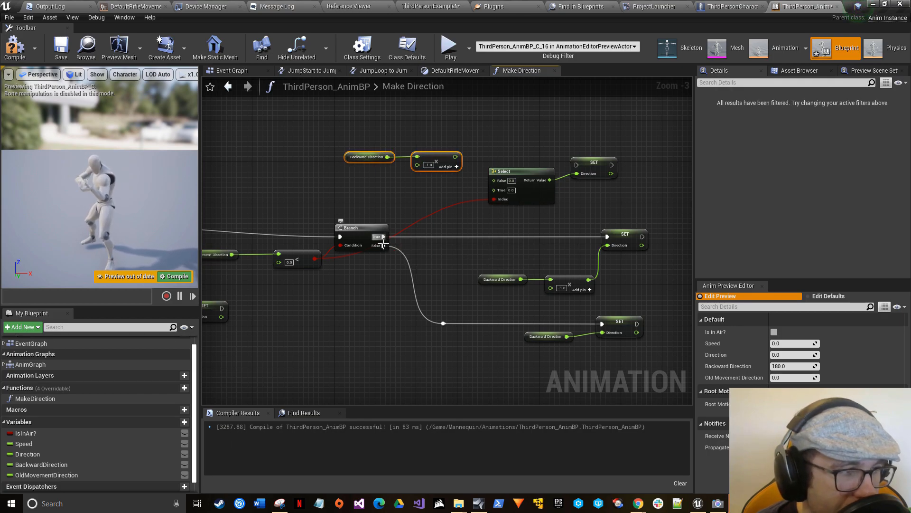
mouse_move(456, 154)
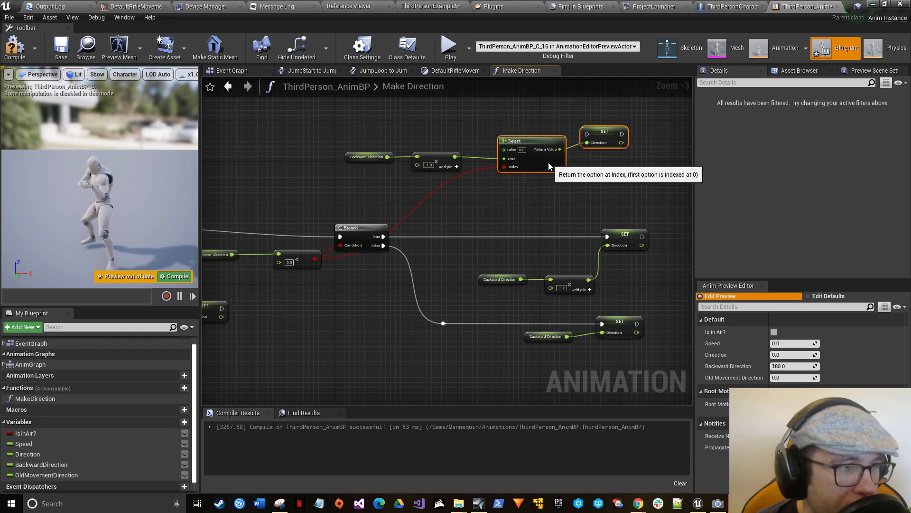
mouse_move(391, 264)
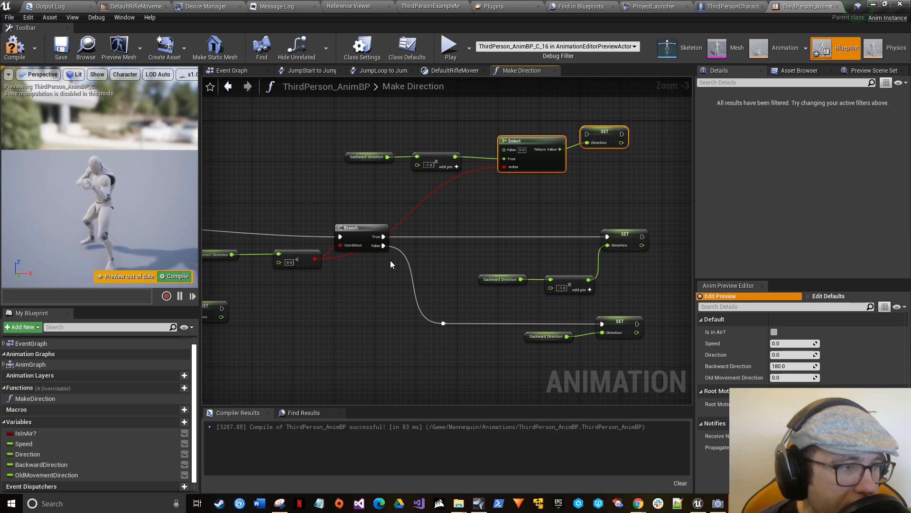
left_click(619, 325)
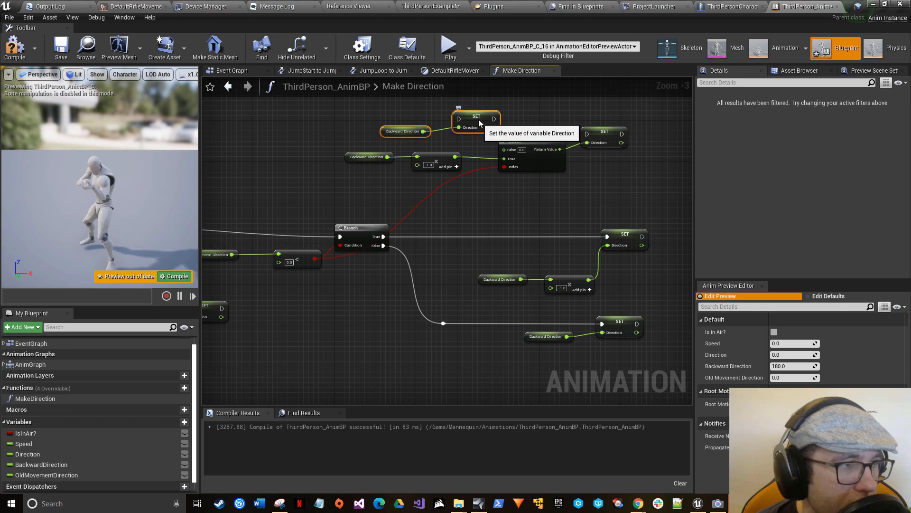
left_click_drag(476, 120, 445, 114)
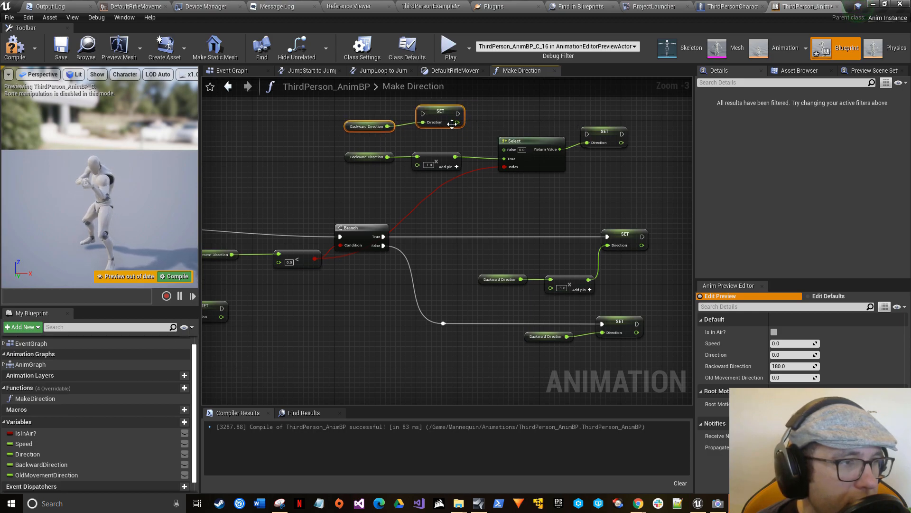
mouse_move(455, 133)
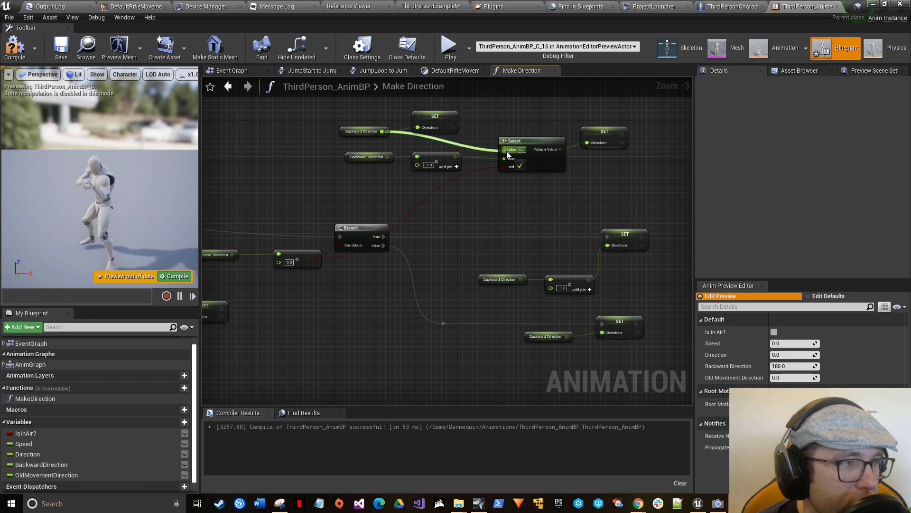
left_click(435, 118)
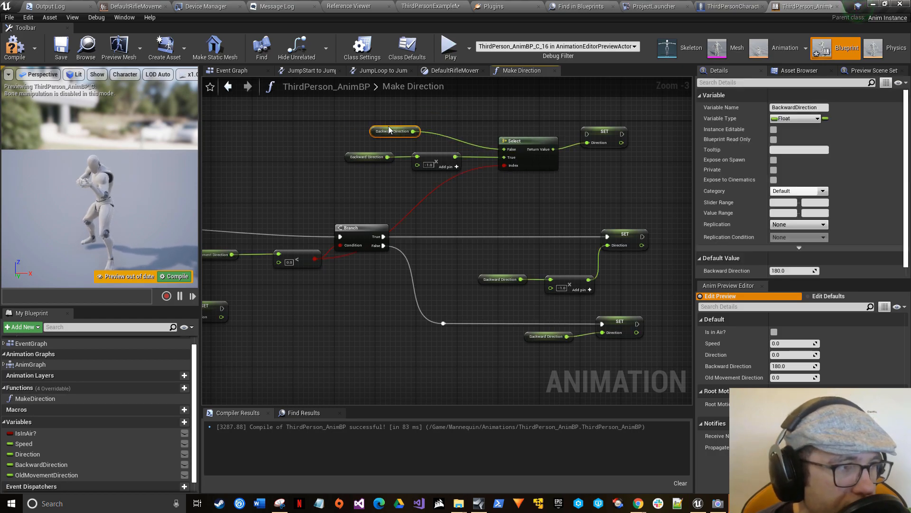
left_click_drag(395, 131, 435, 141)
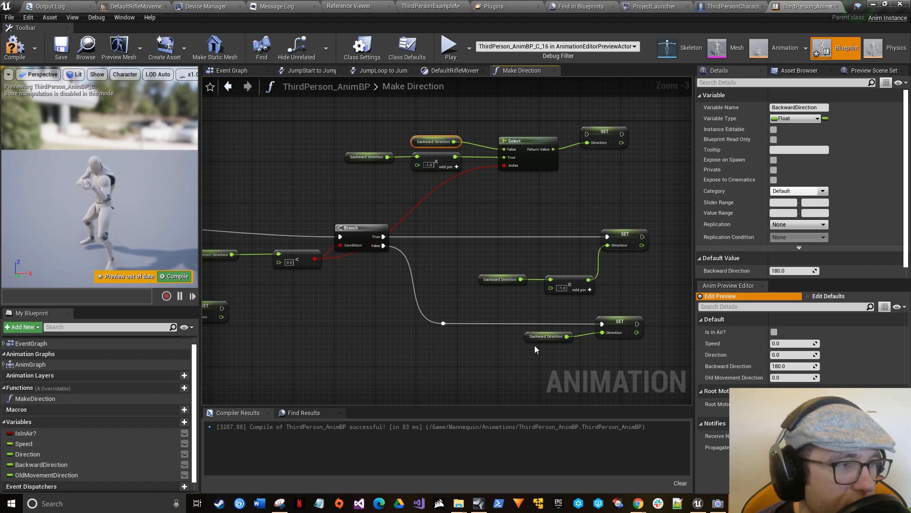
mouse_move(367, 162)
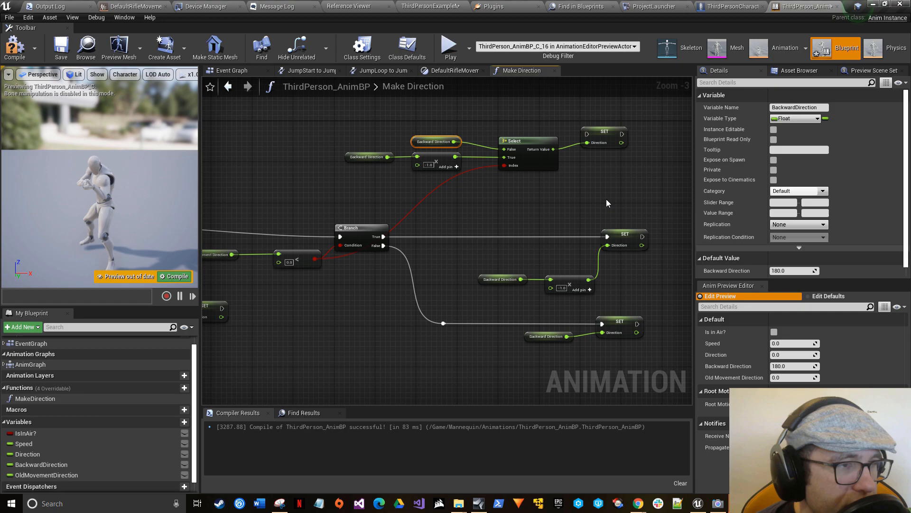
mouse_move(606, 239)
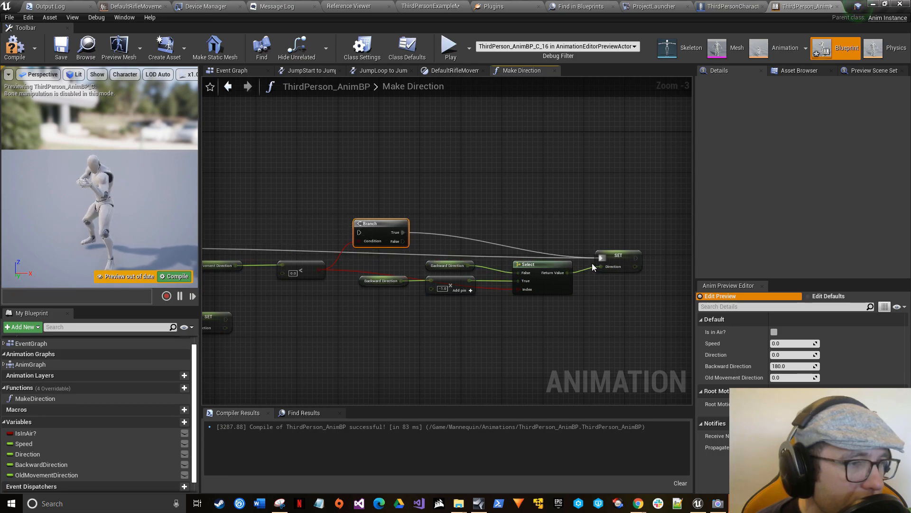
Step: Move the Branch node up and the less-than comparison node down into a cleaner layout
left_click_drag(381, 223, 418, 177)
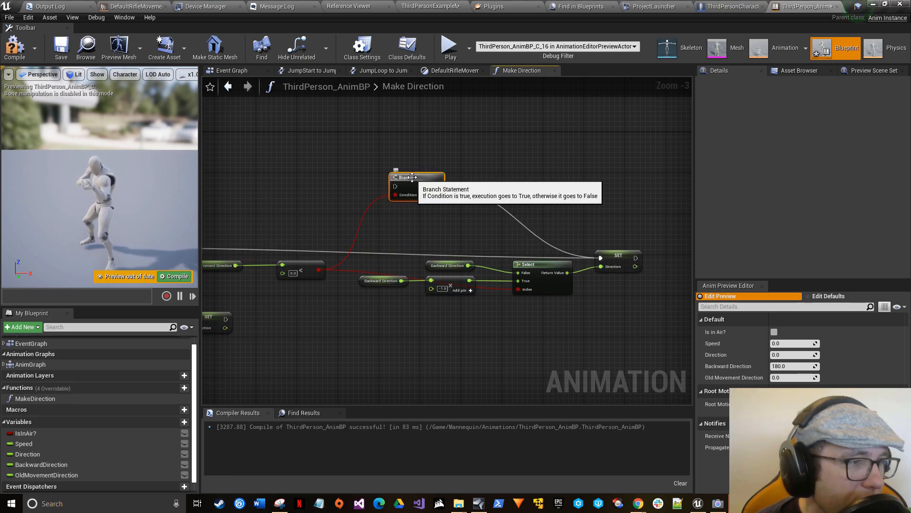
left_click_drag(413, 180, 550, 130)
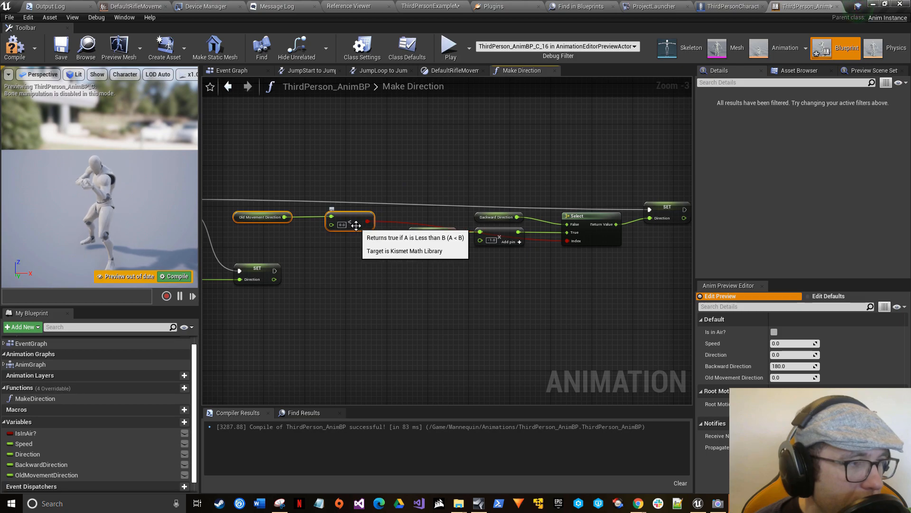
left_click_drag(348, 225, 529, 275)
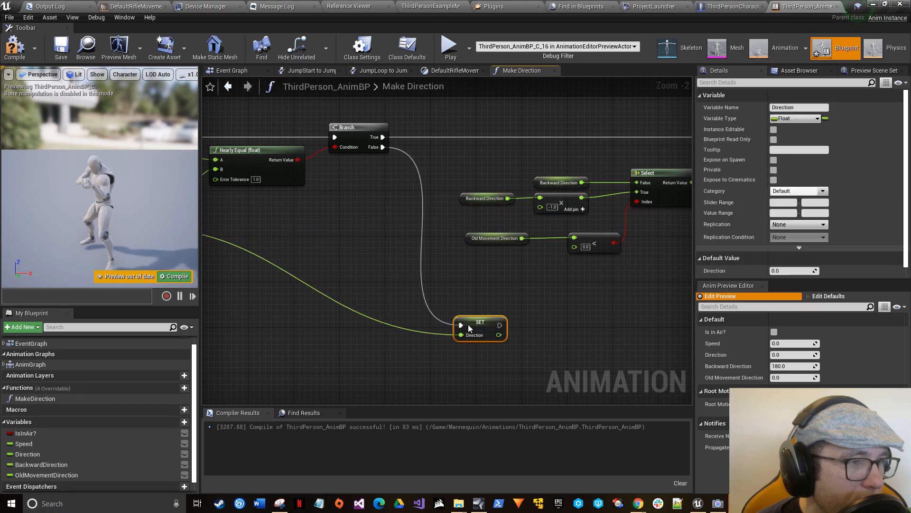
Step: Move the lower Direction set right, shift its reroute points left, and group Select with comparisons
left_click_drag(479, 328, 673, 303)
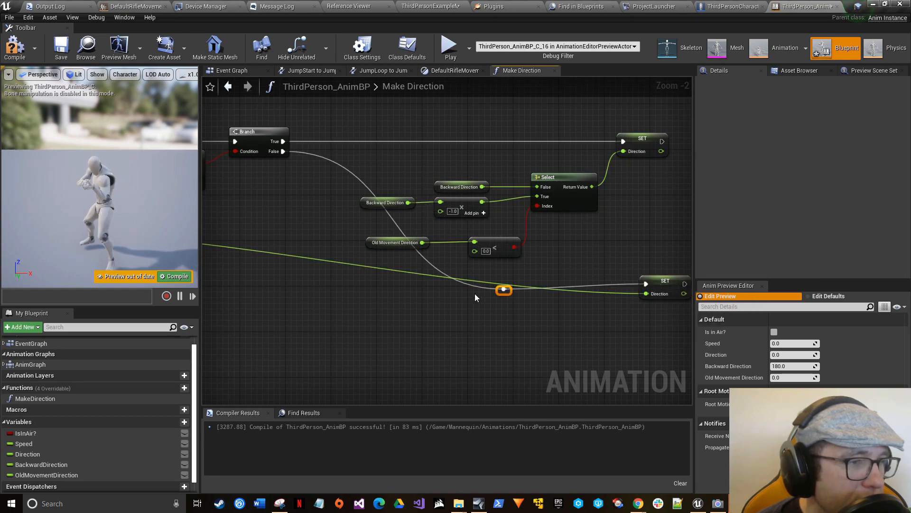
left_click_drag(504, 290, 316, 274)
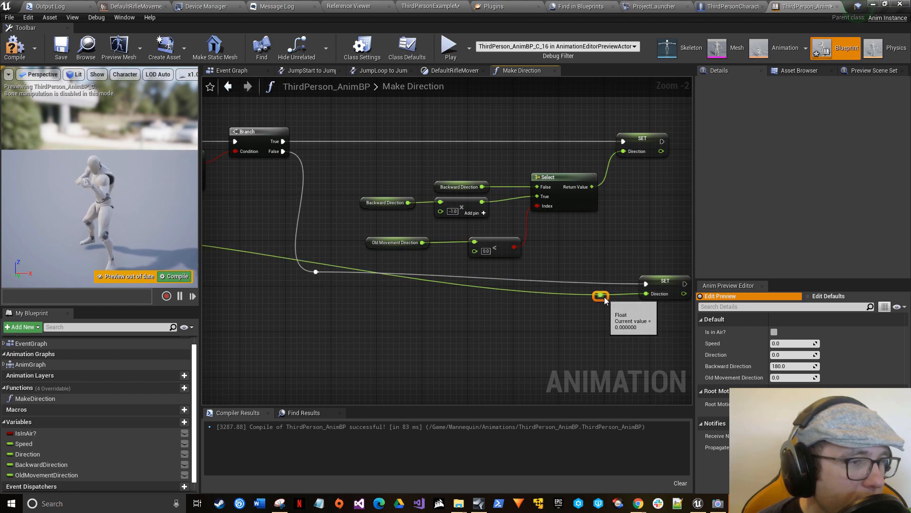
left_click_drag(601, 295, 270, 306)
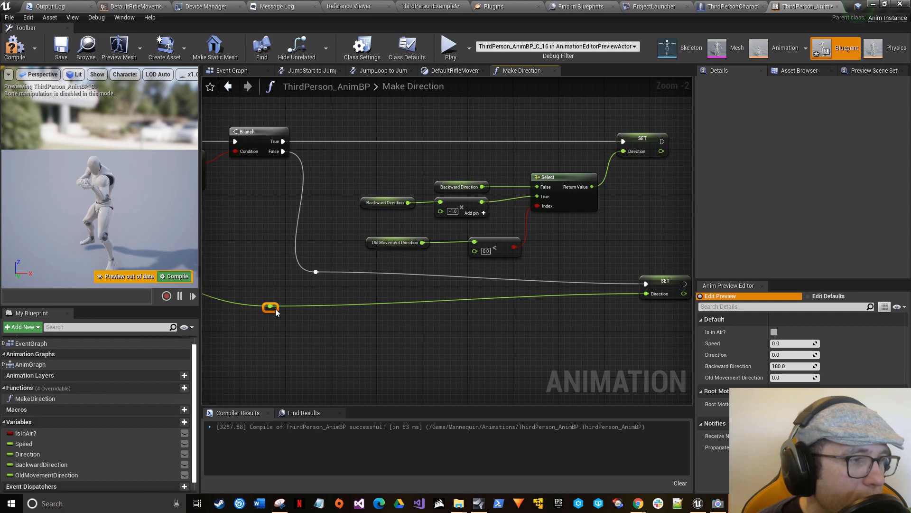
scroll("down", 3)
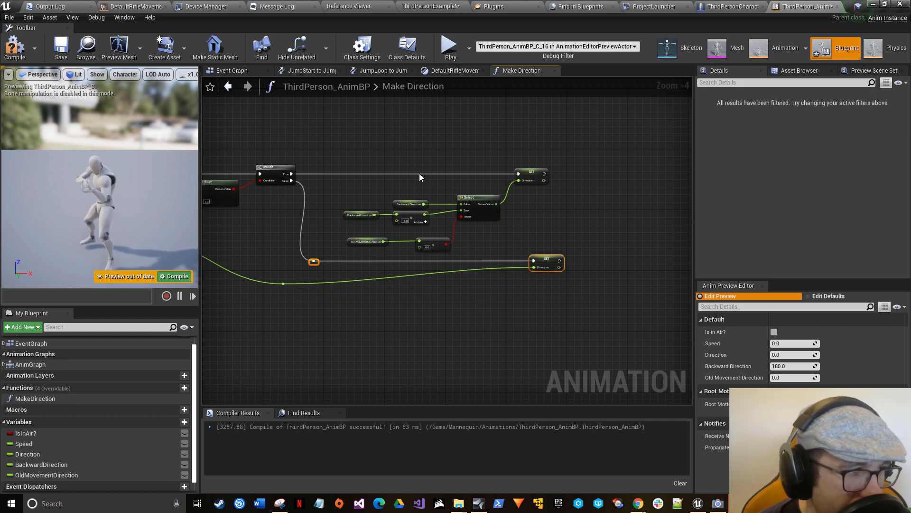
left_click_drag(343, 195, 473, 253)
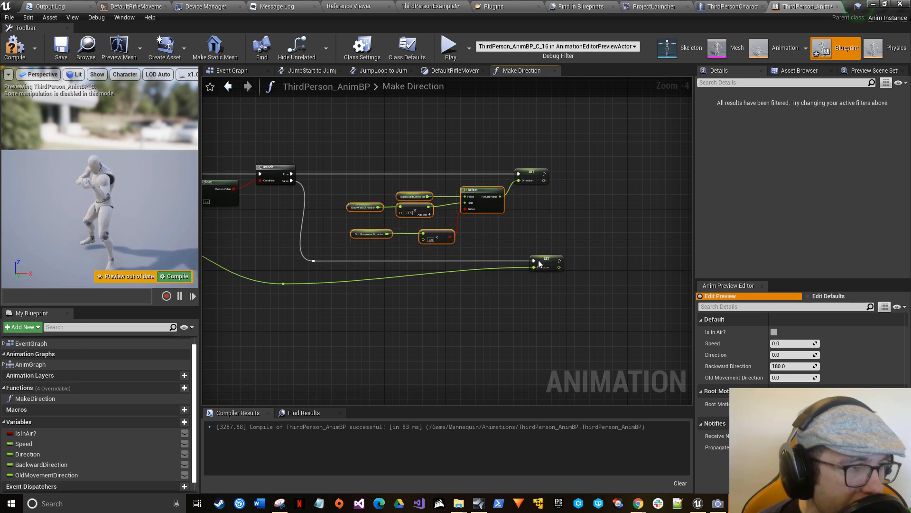
left_click(528, 258)
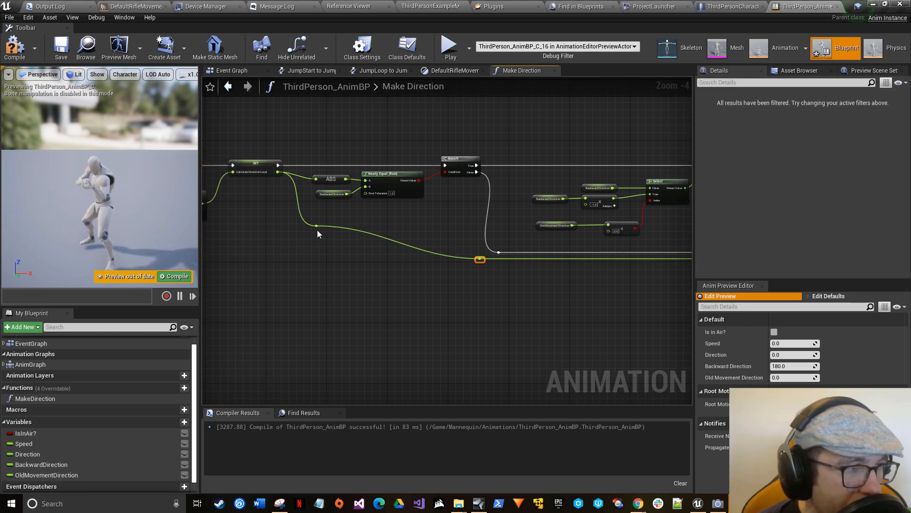
mouse_move(279, 171)
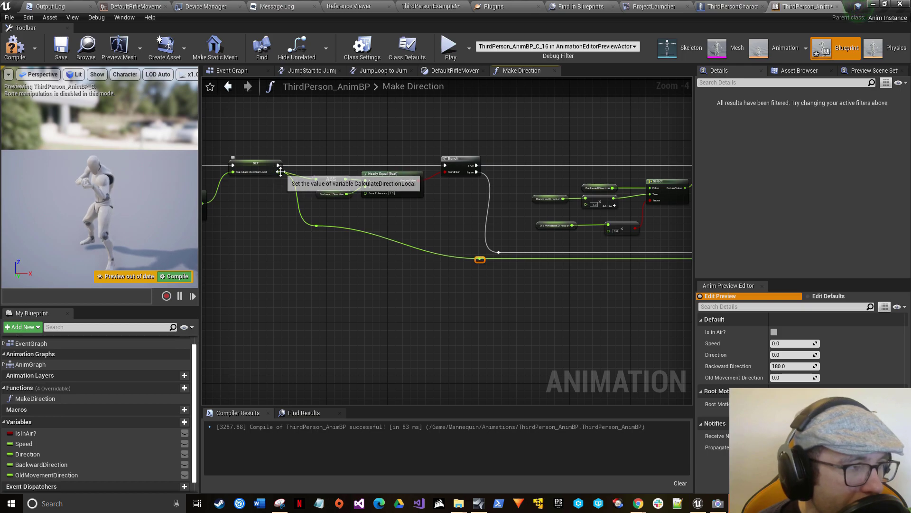
mouse_move(280, 175)
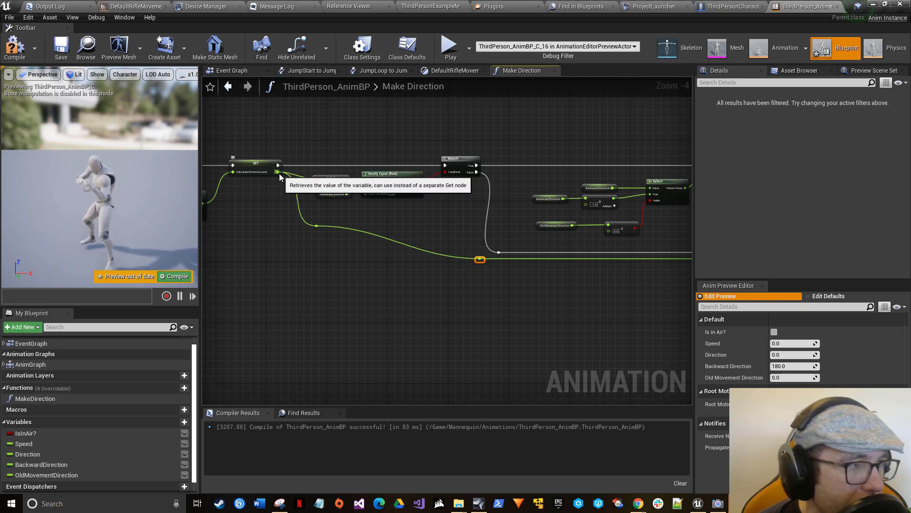
Step: Move the Calculate Direction Local reroute point under its SET node and zoom in to check
left_click_drag(282, 172, 479, 259)
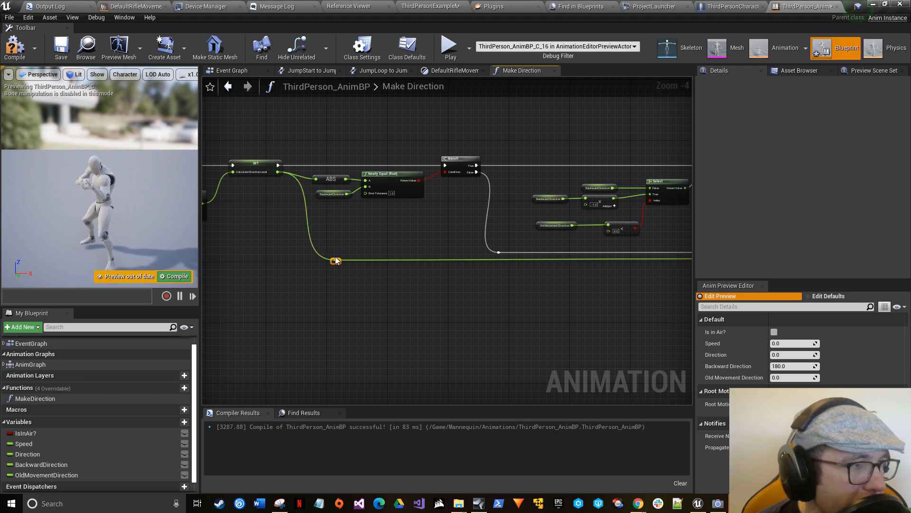
scroll("down", 3)
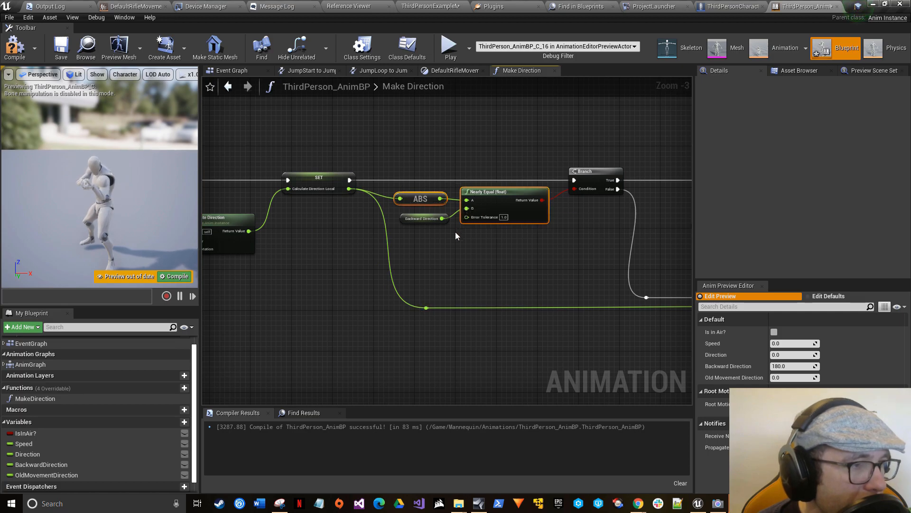
scroll("down", 3)
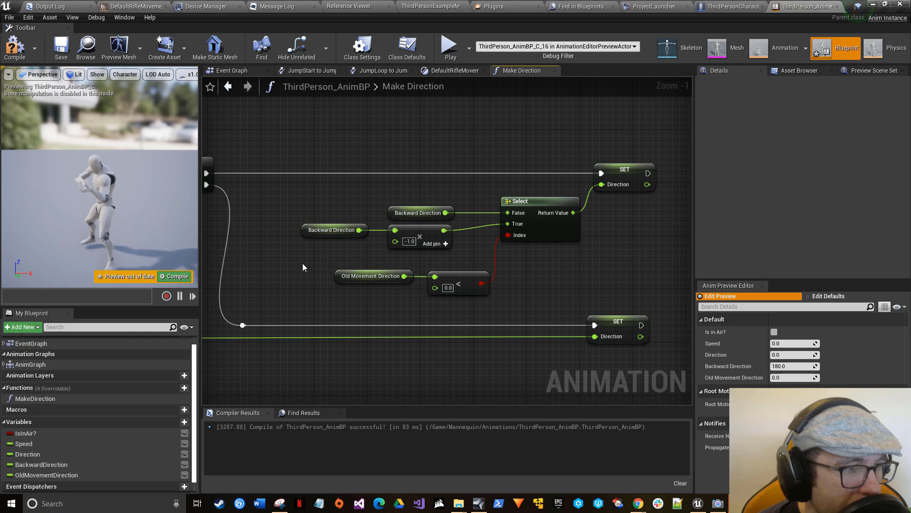
scroll("down", 3)
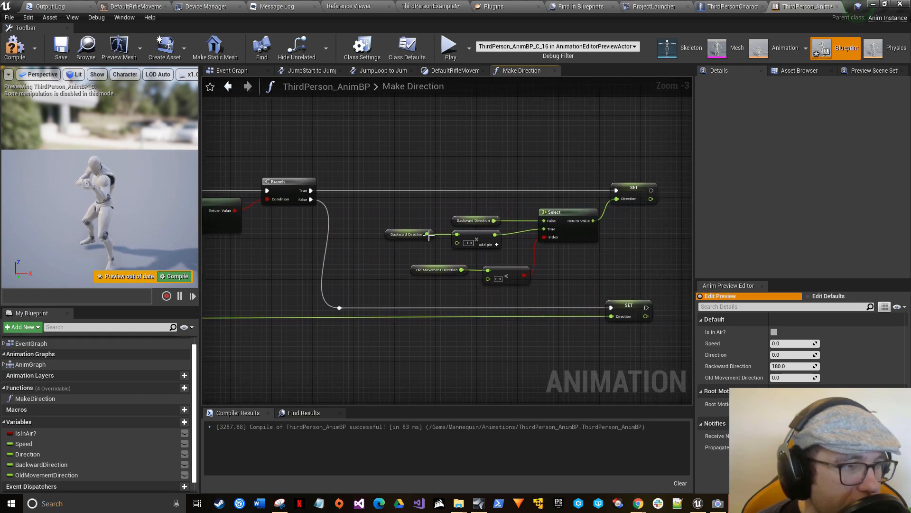
scroll("down", 3)
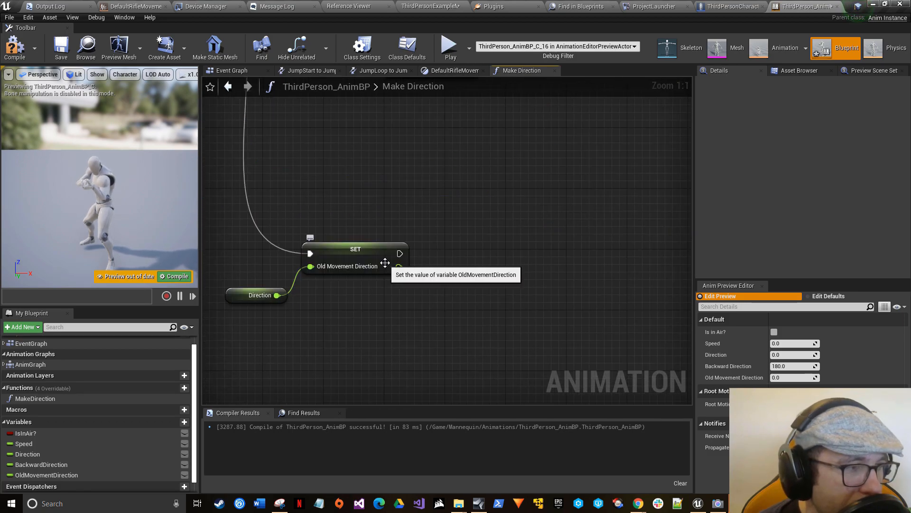
scroll("down", 3)
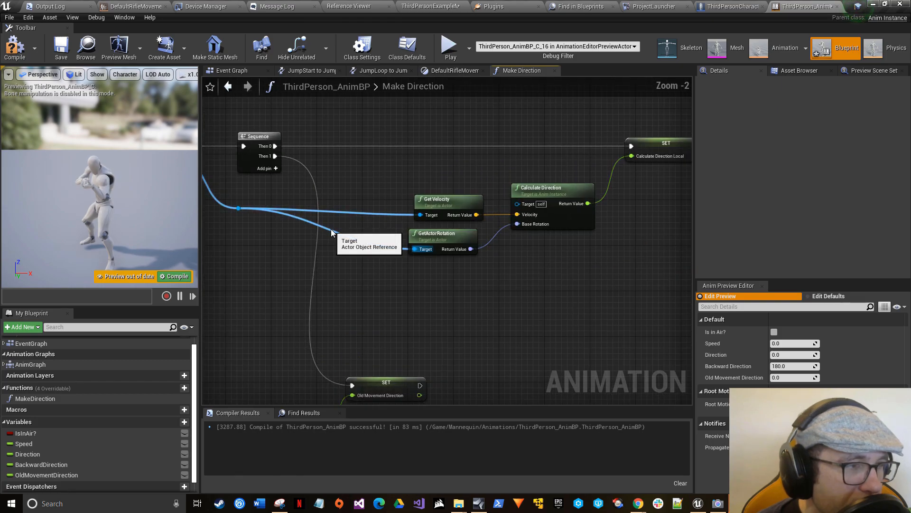
scroll("down", 3)
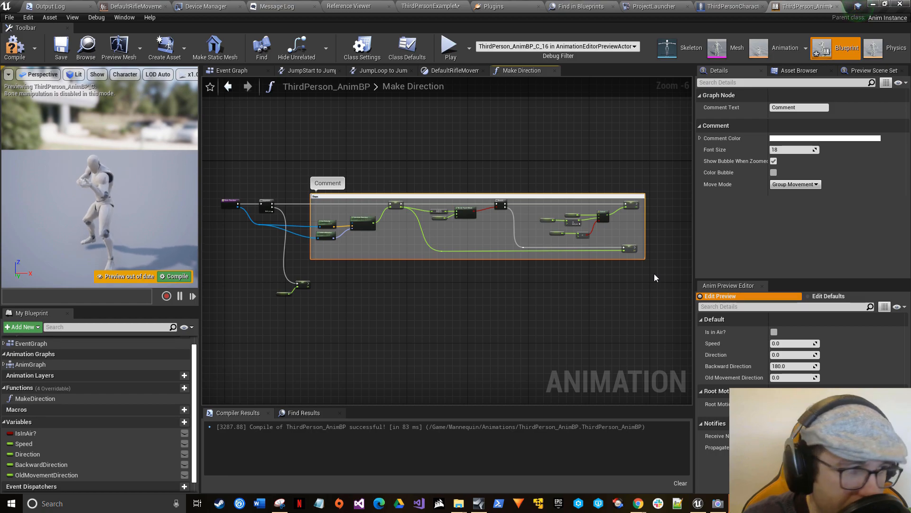
Step: Name the first sequence branch's comment 'Then0' and give it a blue colour
type("Then0")
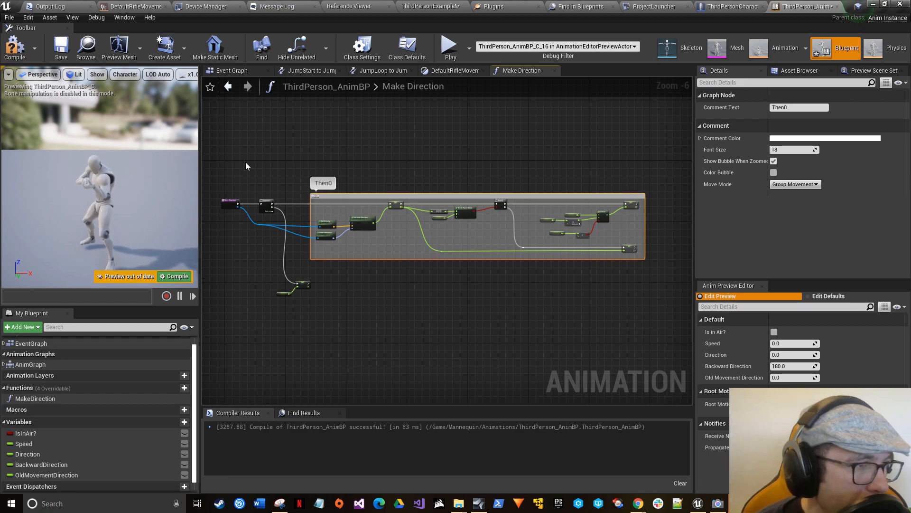
mouse_move(787, 140)
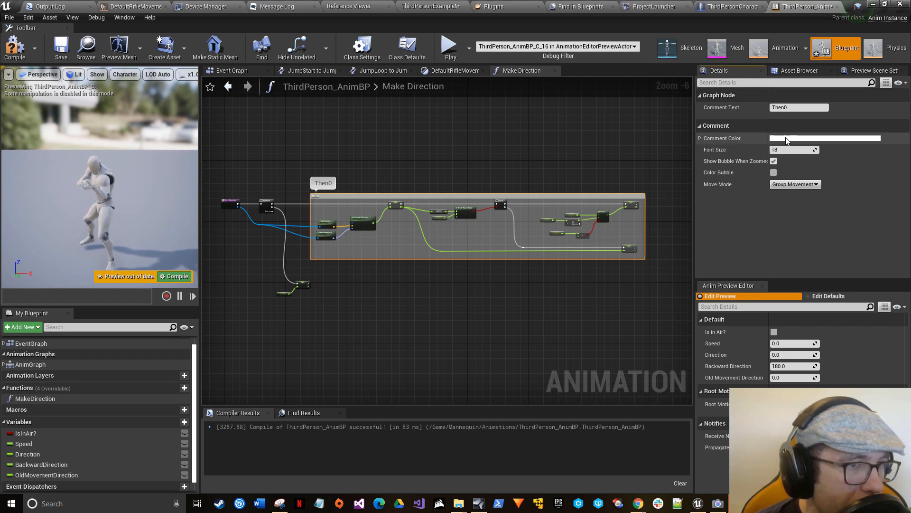
left_click(826, 138)
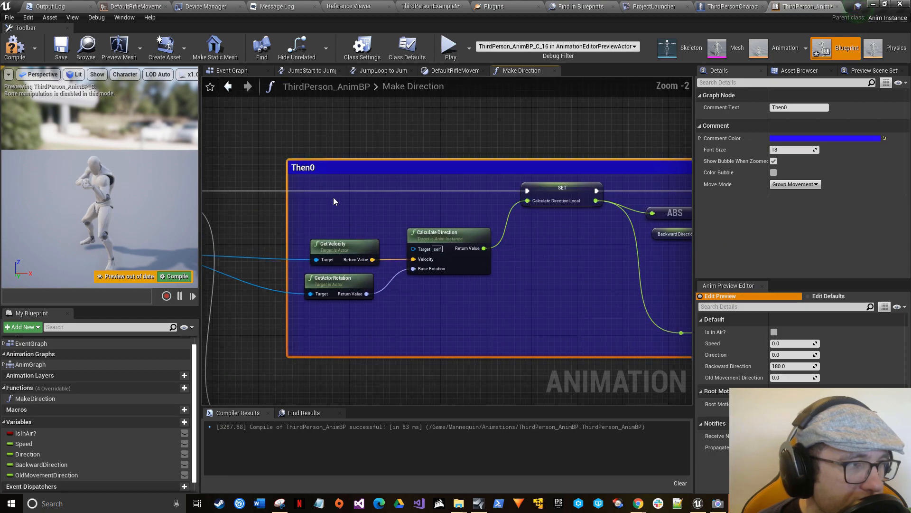
scroll("down", 3)
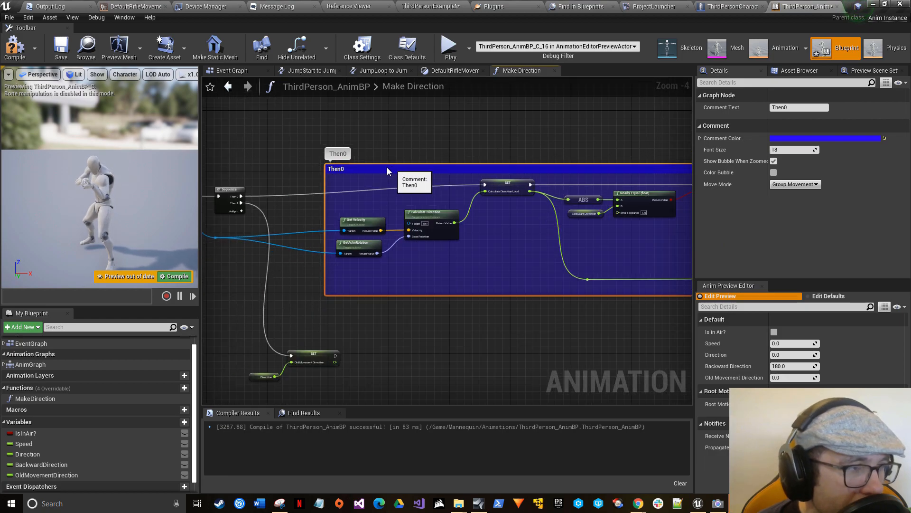
scroll("down", 3)
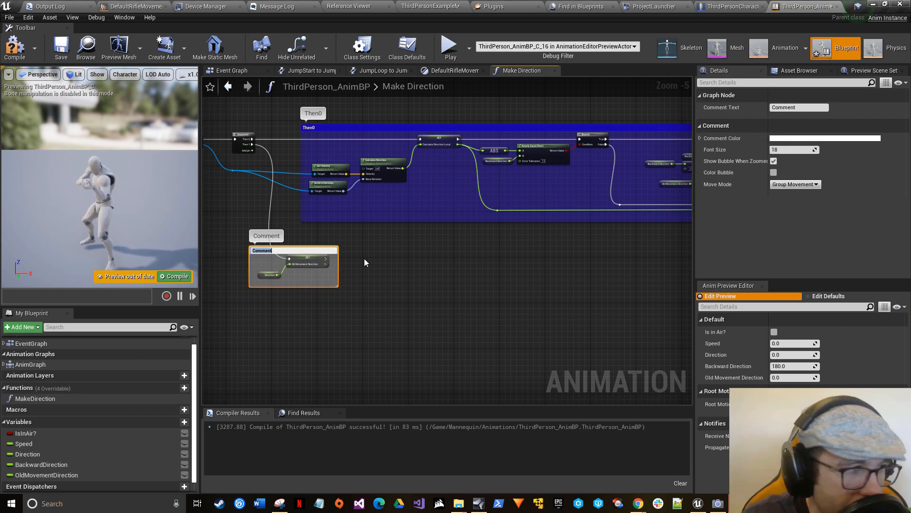
Step: Name the second branch's comment 'Then1', colour it purple, and disable Show Bubble When Zoomed
type("Then1")
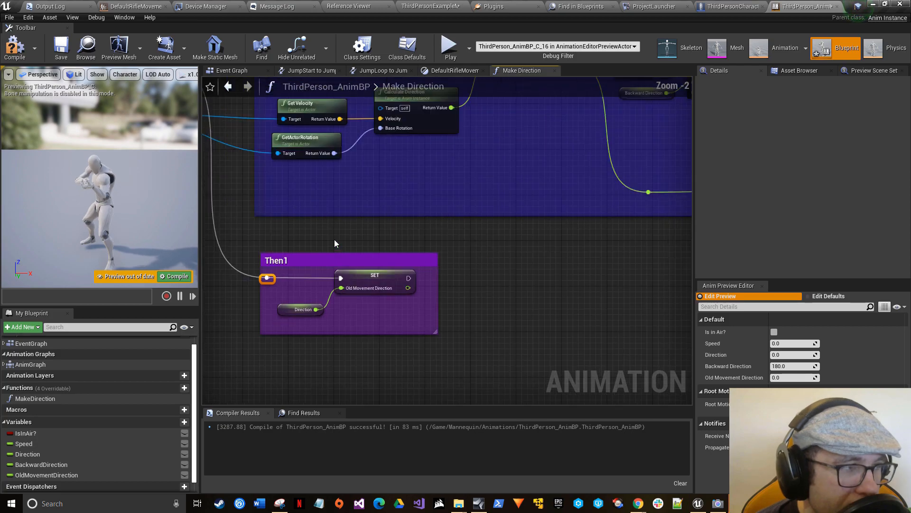
scroll("down", 3)
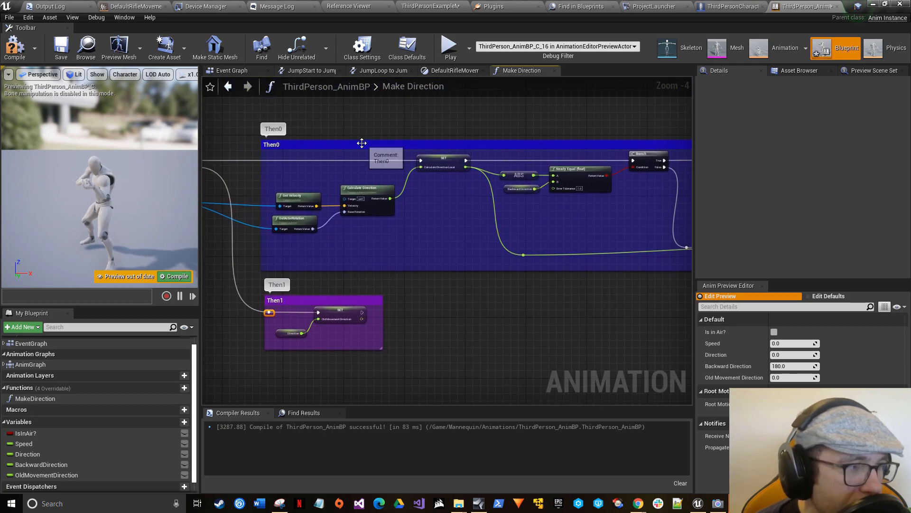
left_click(289, 144)
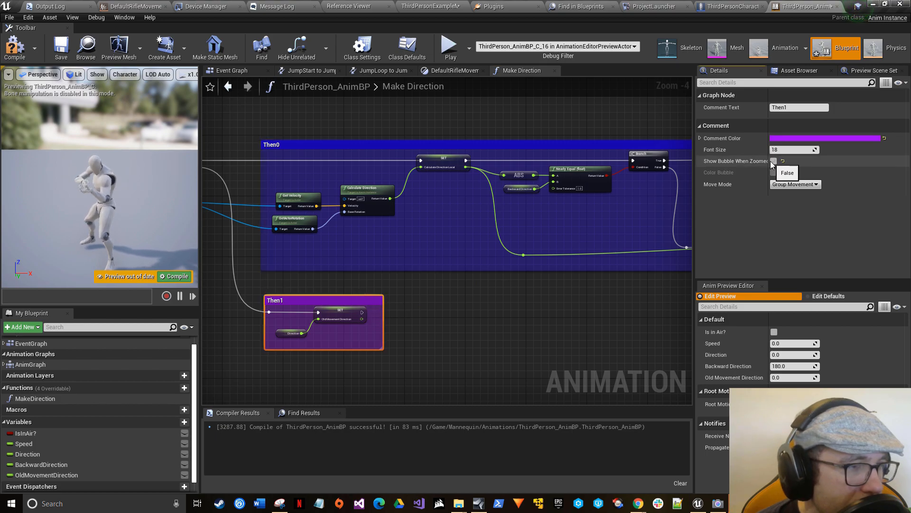
left_click(58, 45)
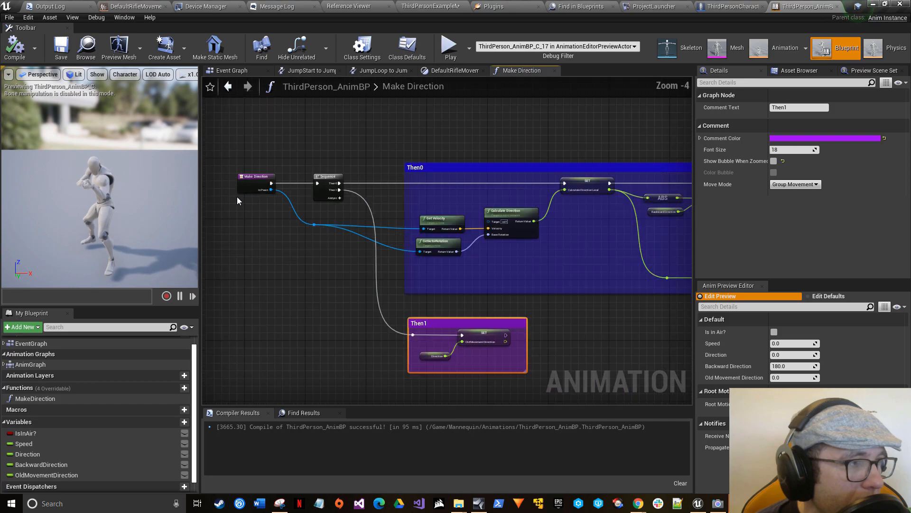
scroll("down", 3)
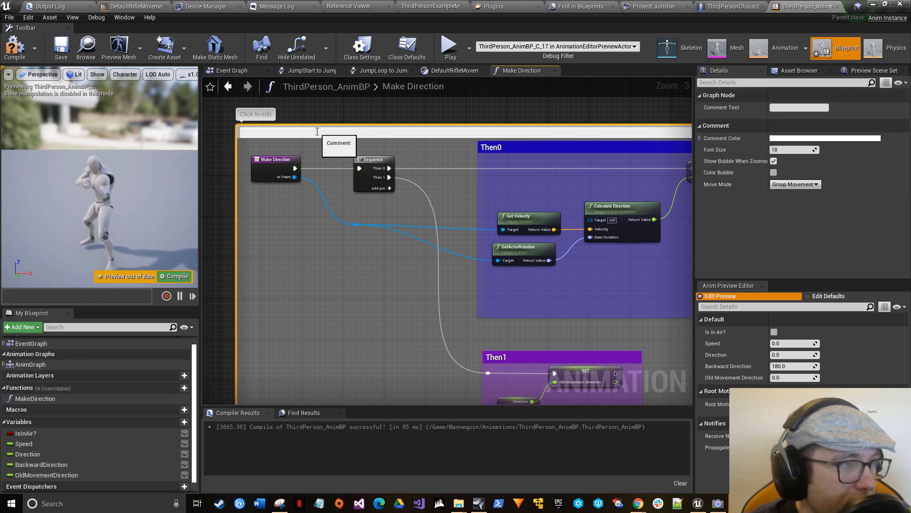
Step: Write the outer comment text explaining that Make Direction fixes the jitter bug
type("Get")
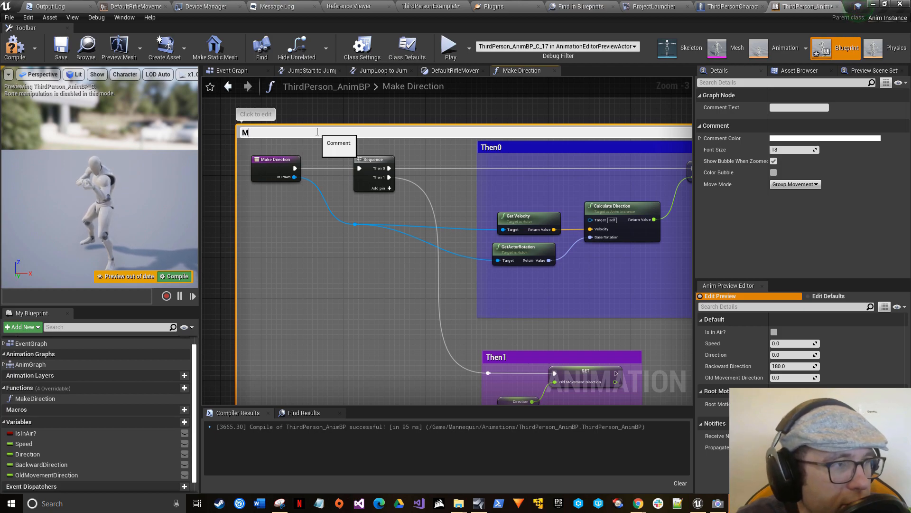
type("akes direction")
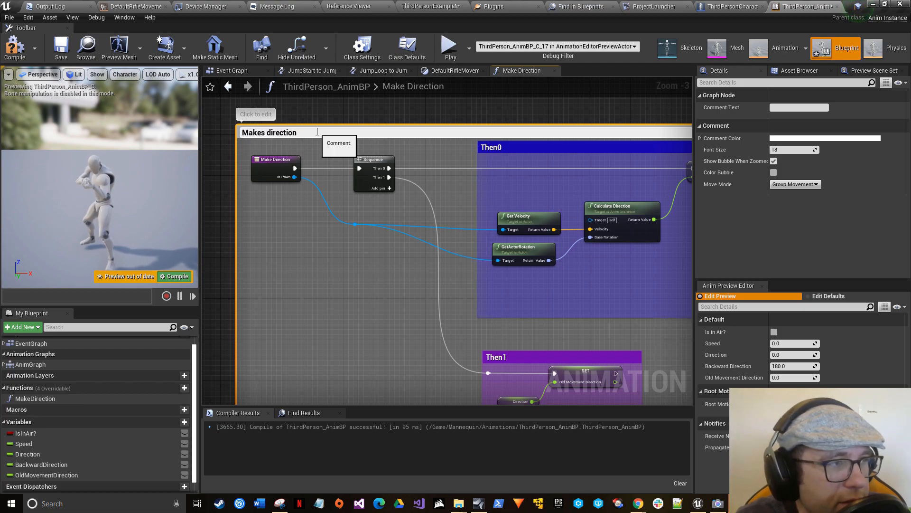
type(". Fixes bug that caused legs to jitter by")
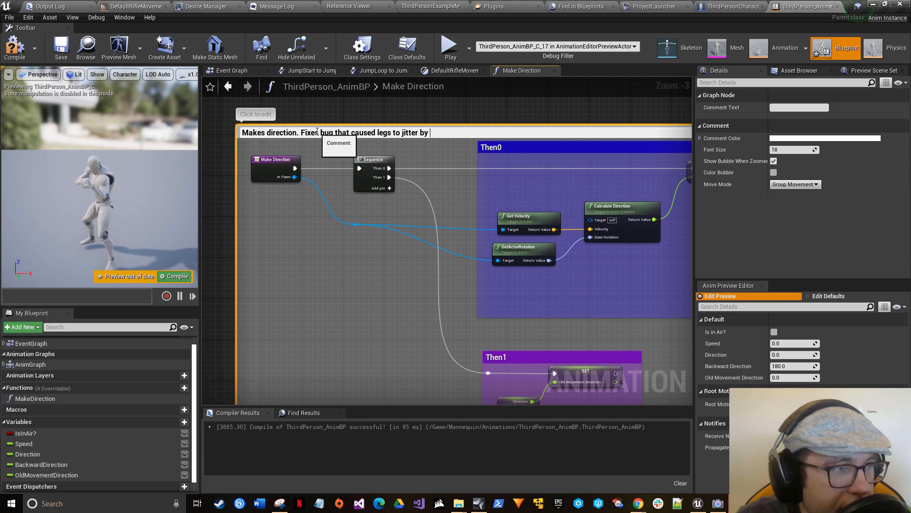
type("comparing to last frame direction")
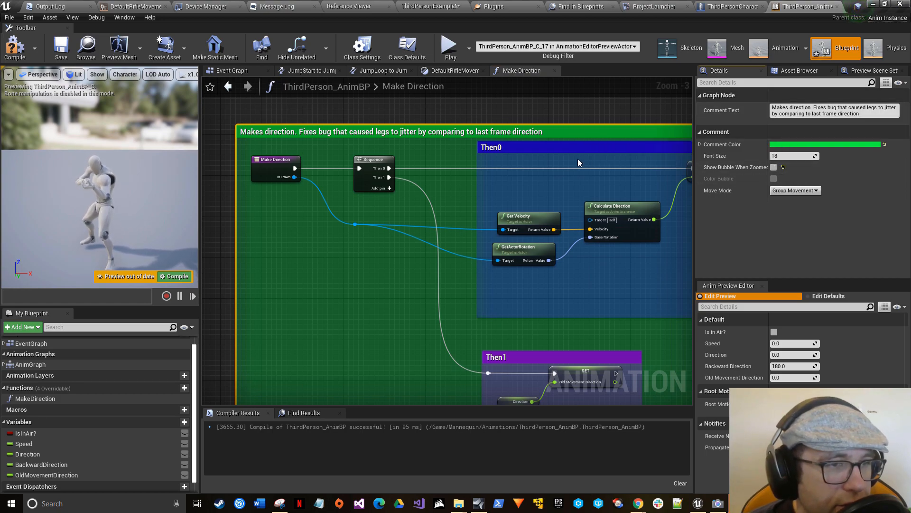
Step: Compile the animation blueprint and pan across the commented Make Direction graph
scroll("down", 3)
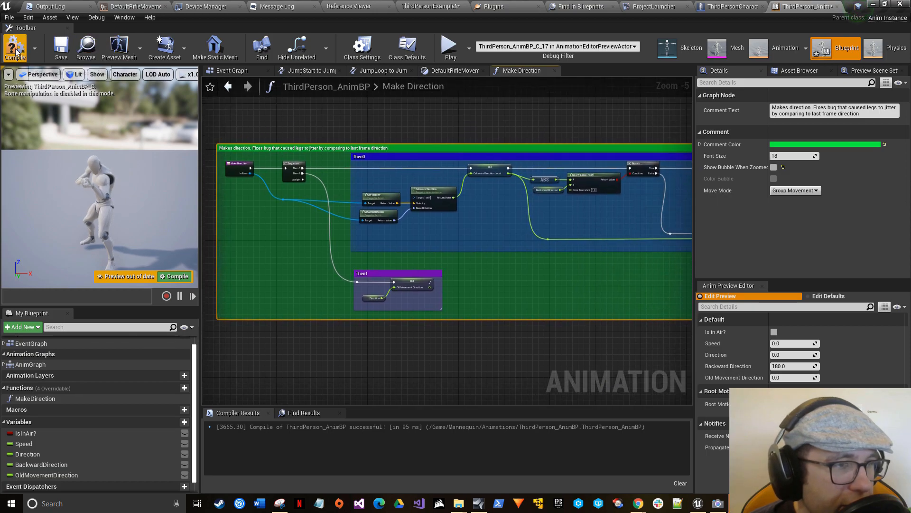
left_click(15, 45)
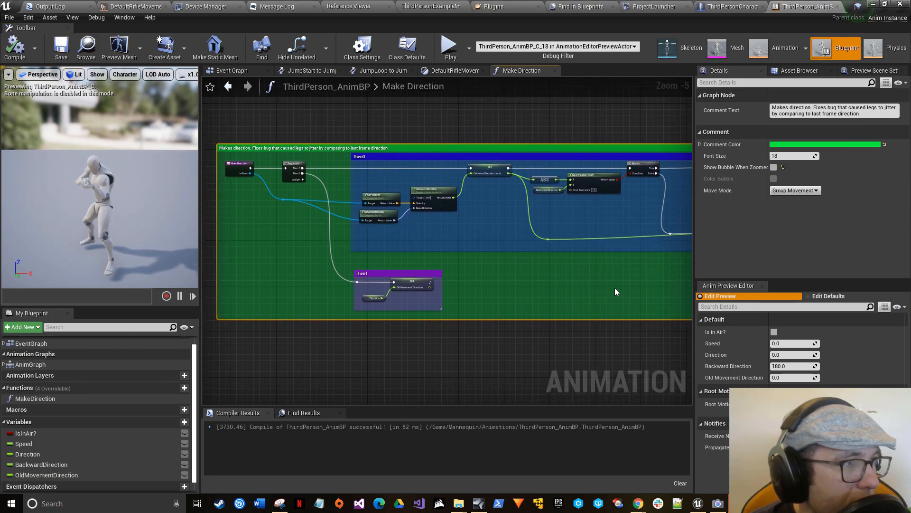
left_click_drag(616, 292, 552, 287)
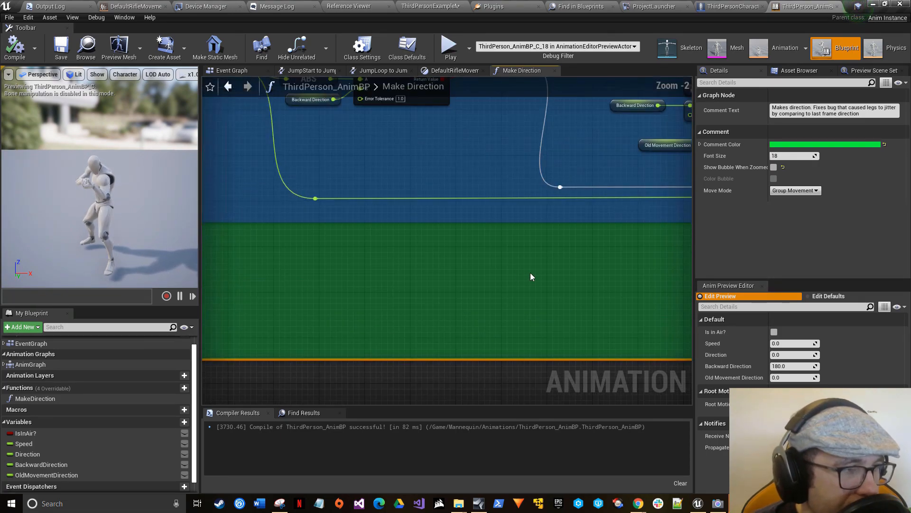
scroll("down", 3)
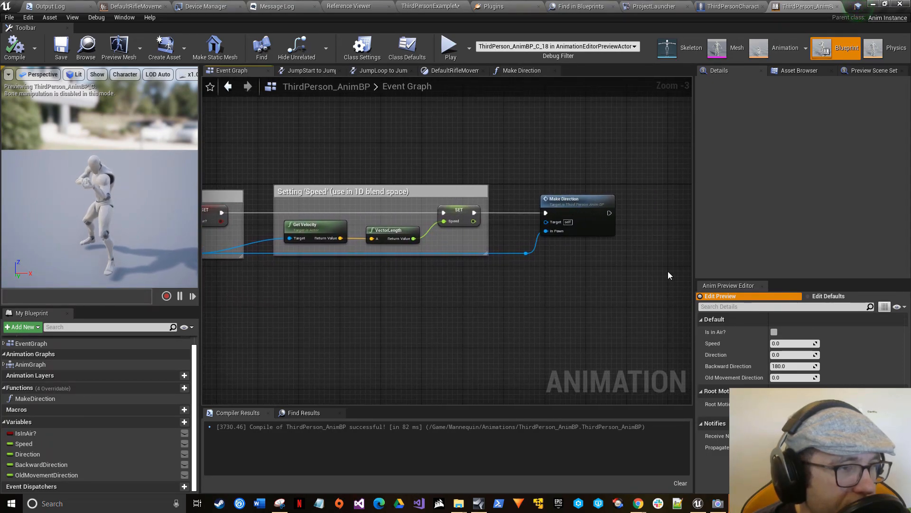
Step: Scroll through the Event Graph comments, then switch to the main level editor window
scroll("down", 3)
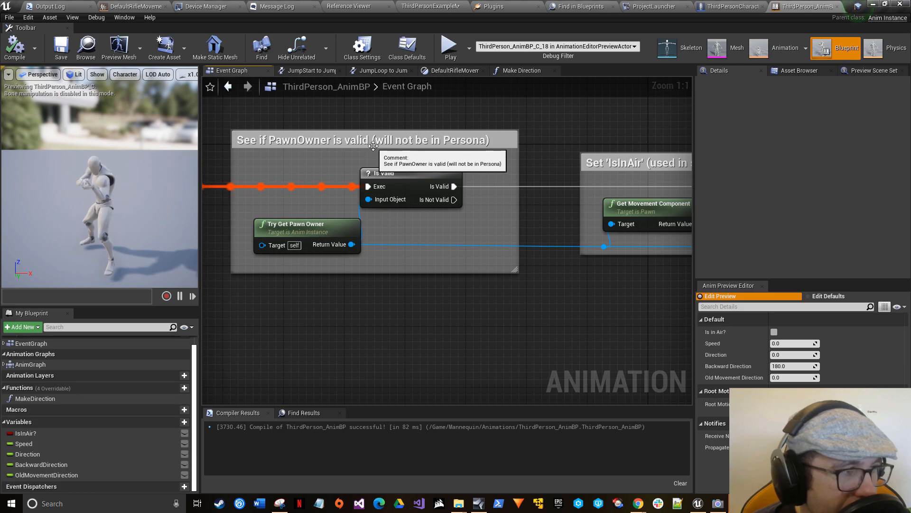
scroll("down", 3)
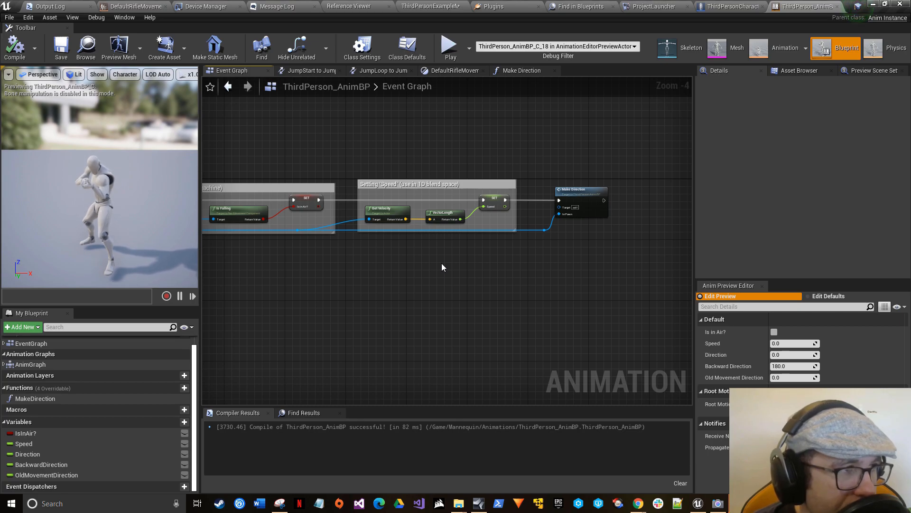
left_click(124, 6)
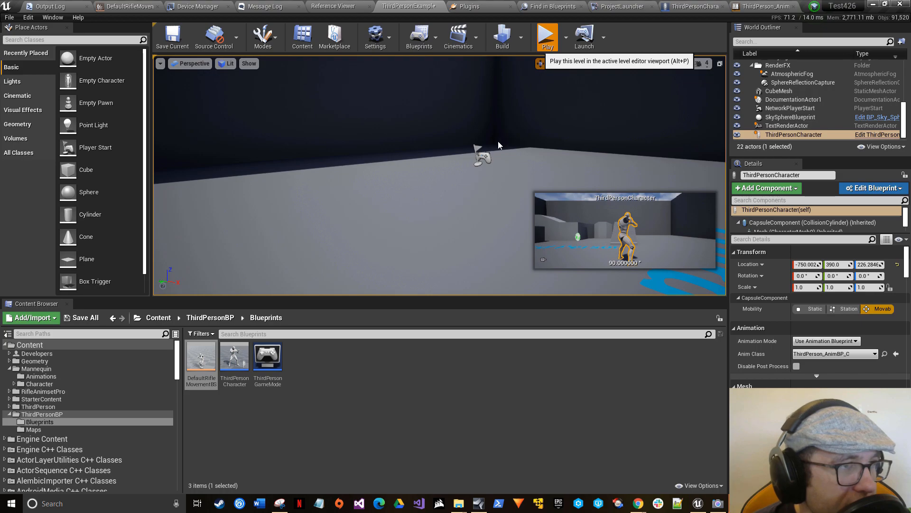
Step: Run a multiplayer play-in-editor test and bring the DefaultRifleMovementBS blend space forward
left_click(548, 35)
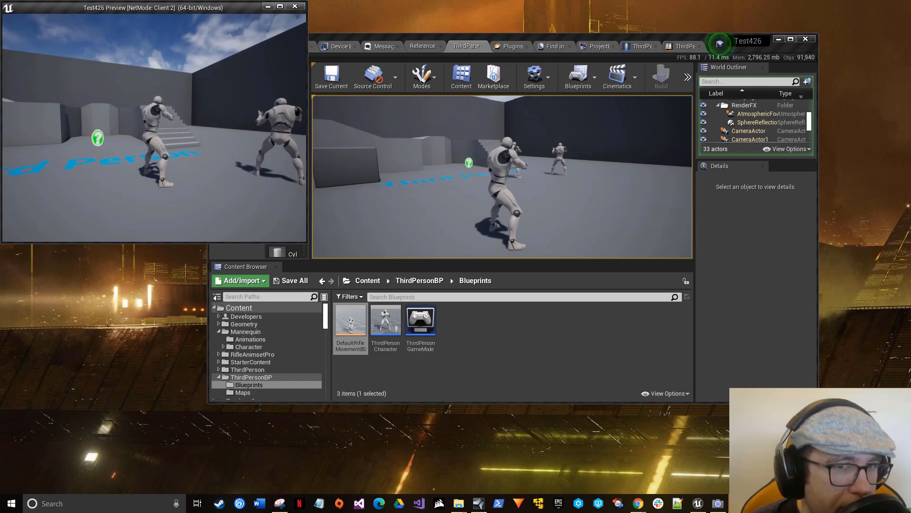
mouse_move(298, 84)
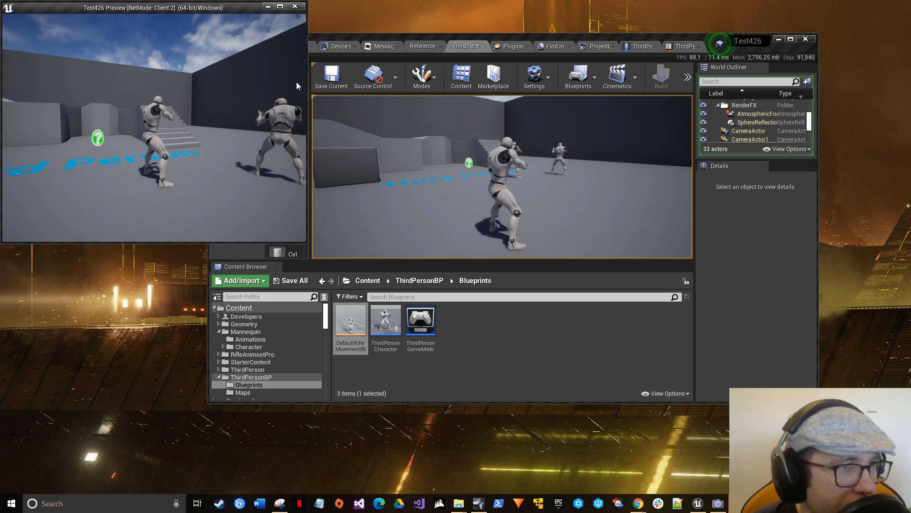
double_click(350, 320)
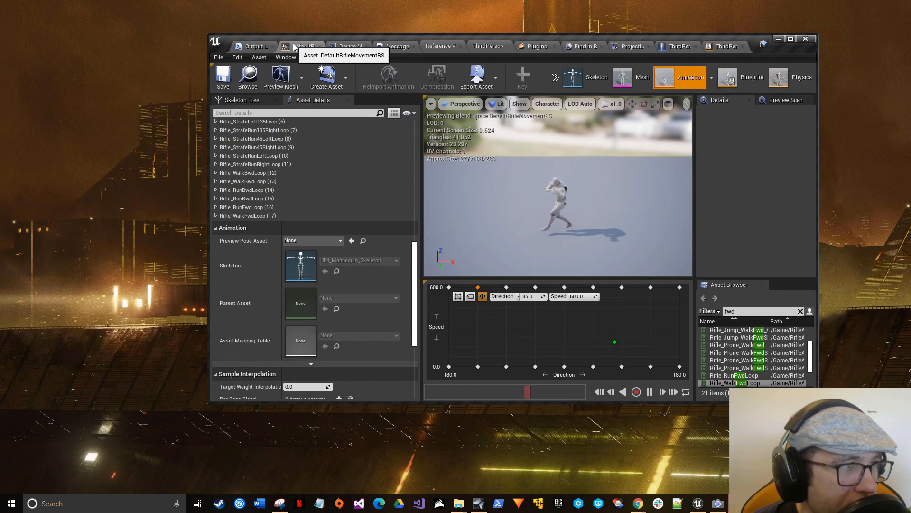
scroll("down", 3)
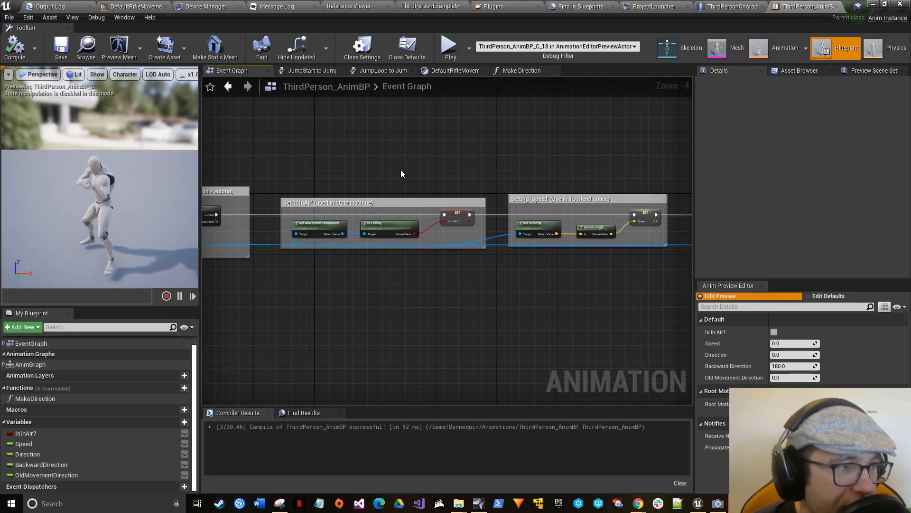
Step: Insert a 'Hello' Print String before Is Valid, compile, and start a multiplayer test
scroll("down", 3)
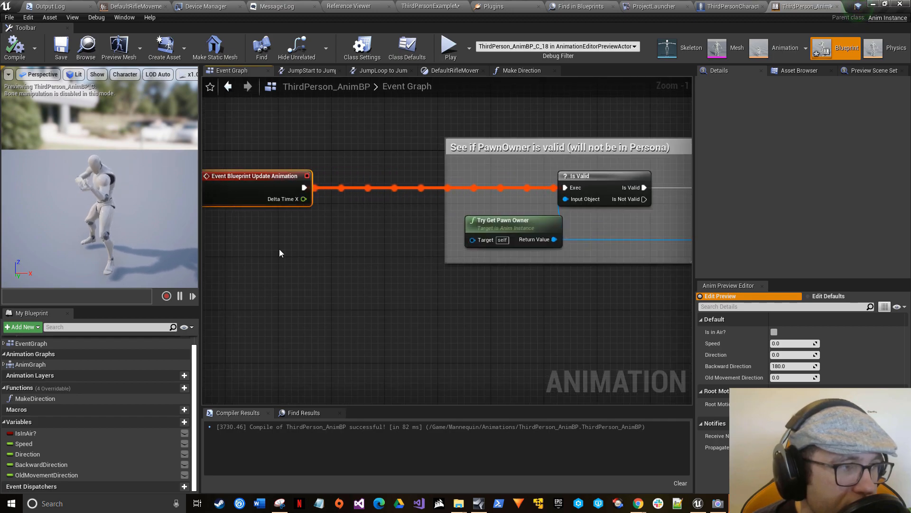
right_click(280, 253)
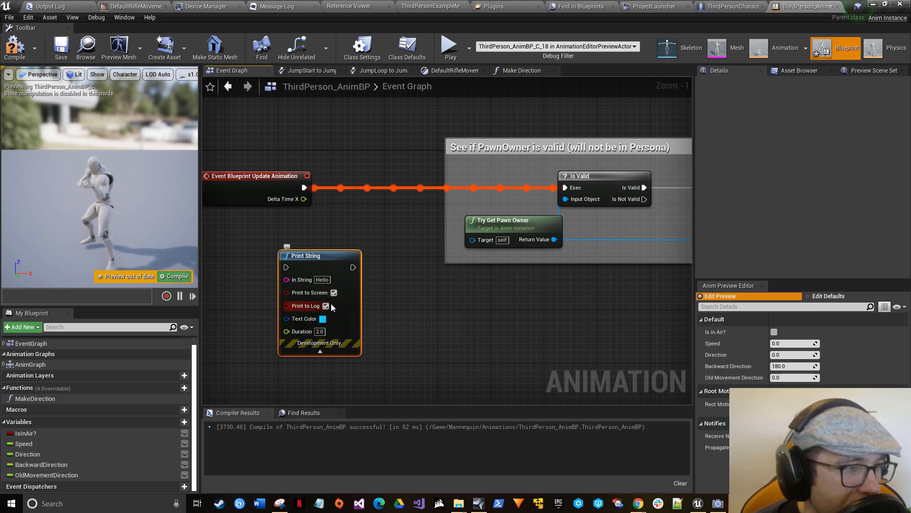
left_click_drag(319, 255, 379, 176)
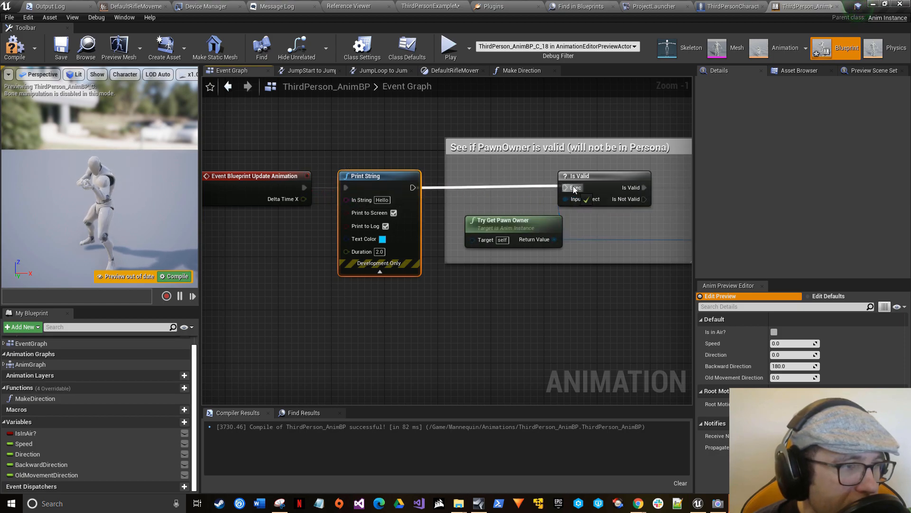
mouse_move(386, 226)
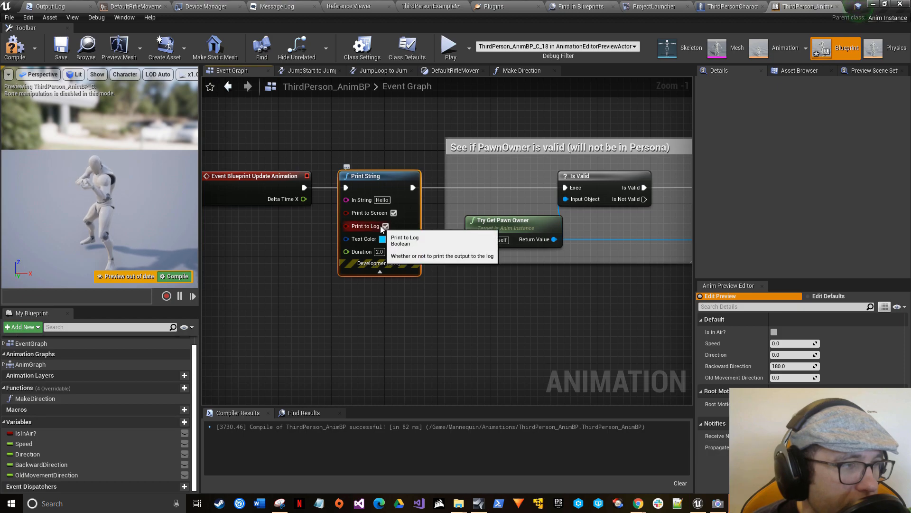
mouse_move(393, 219)
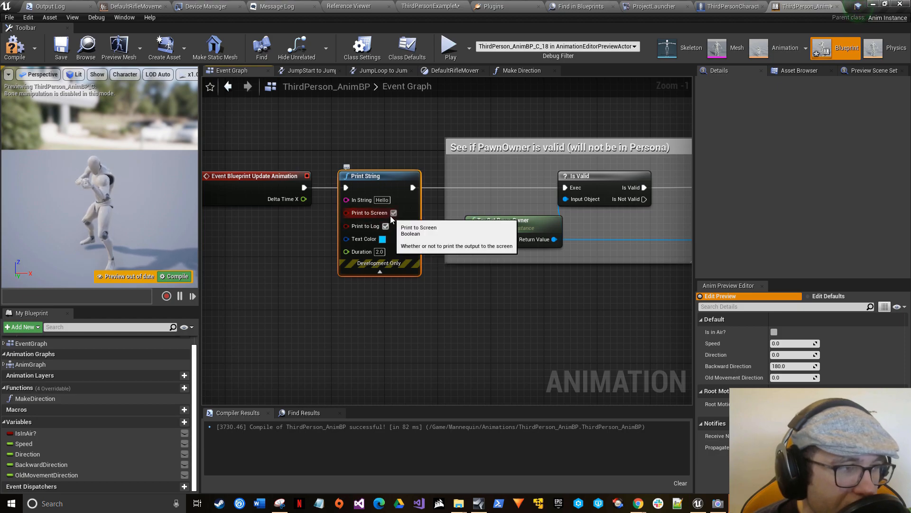
left_click(13, 43)
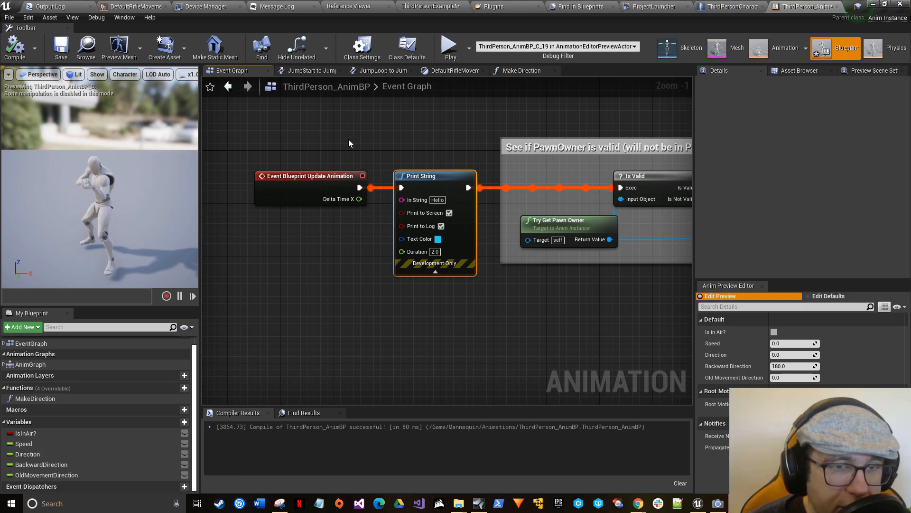
mouse_move(308, 182)
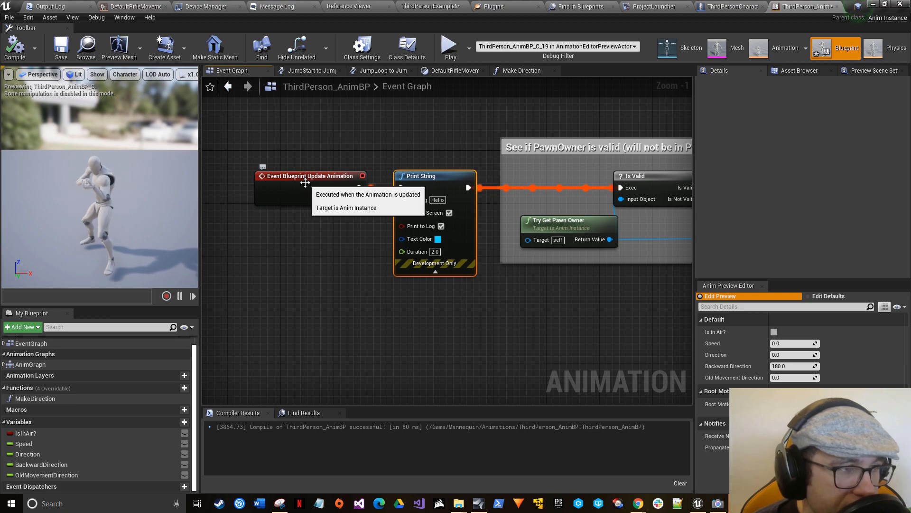
mouse_move(451, 45)
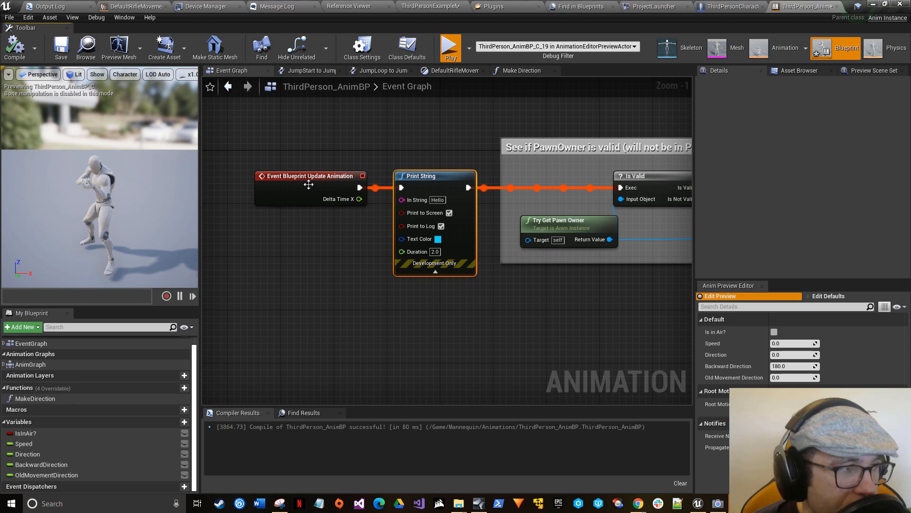
left_click(451, 47)
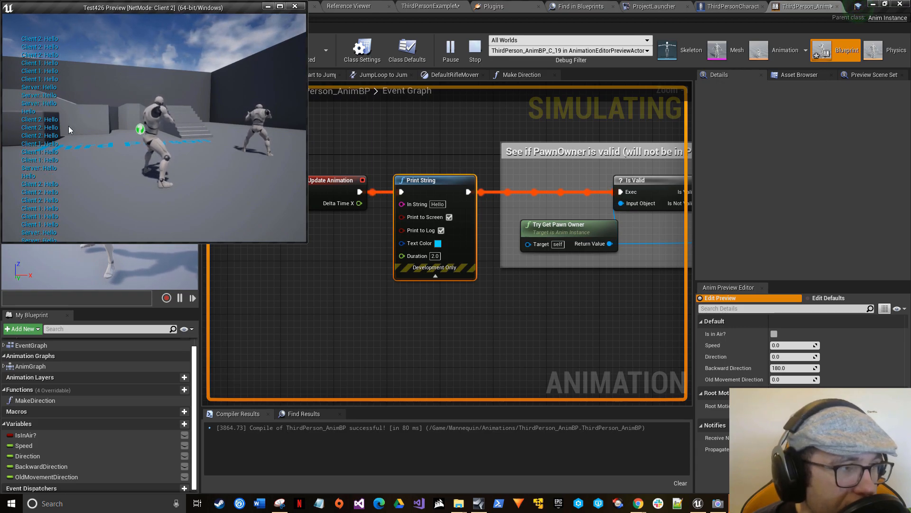
Step: Open the Make Direction function graph from the Event Graph during the play session
scroll("down", 3)
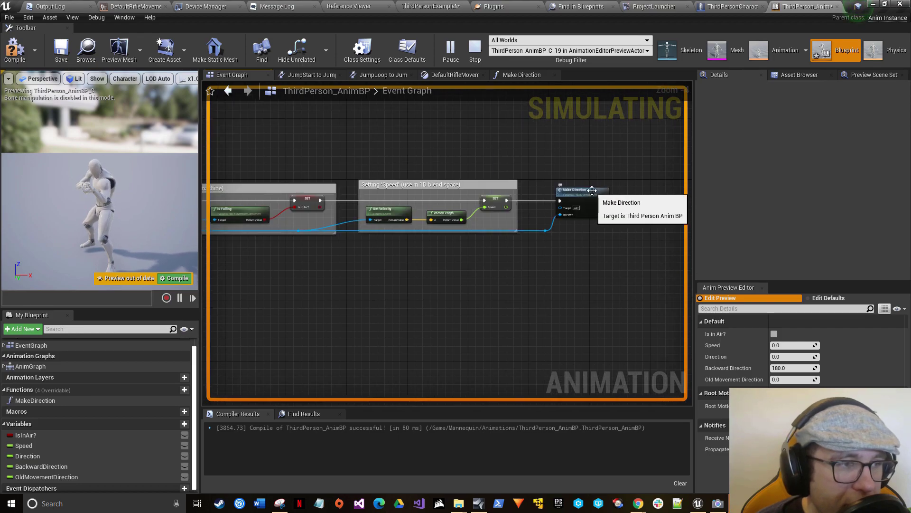
mouse_move(548, 201)
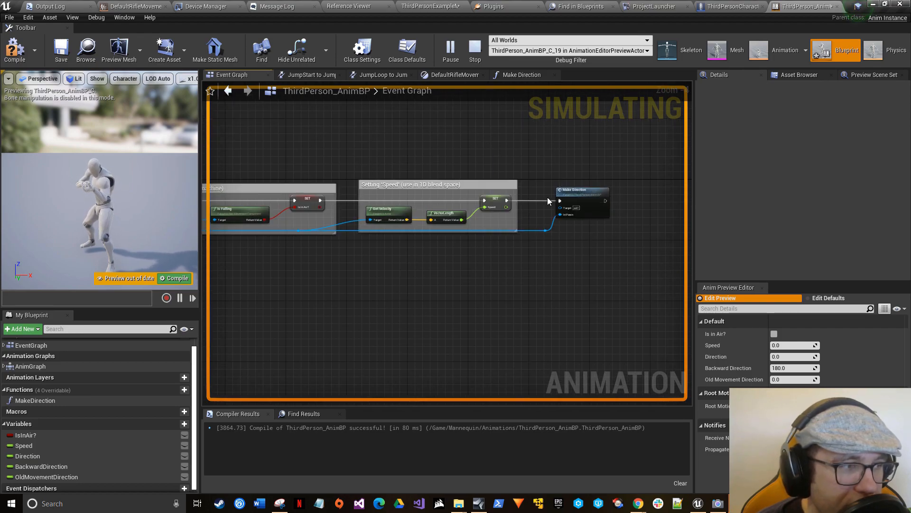
left_click(522, 75)
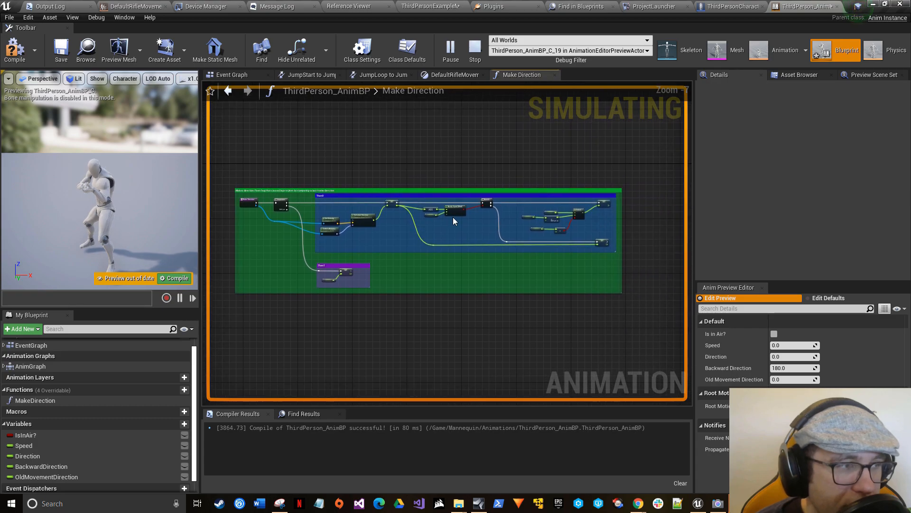